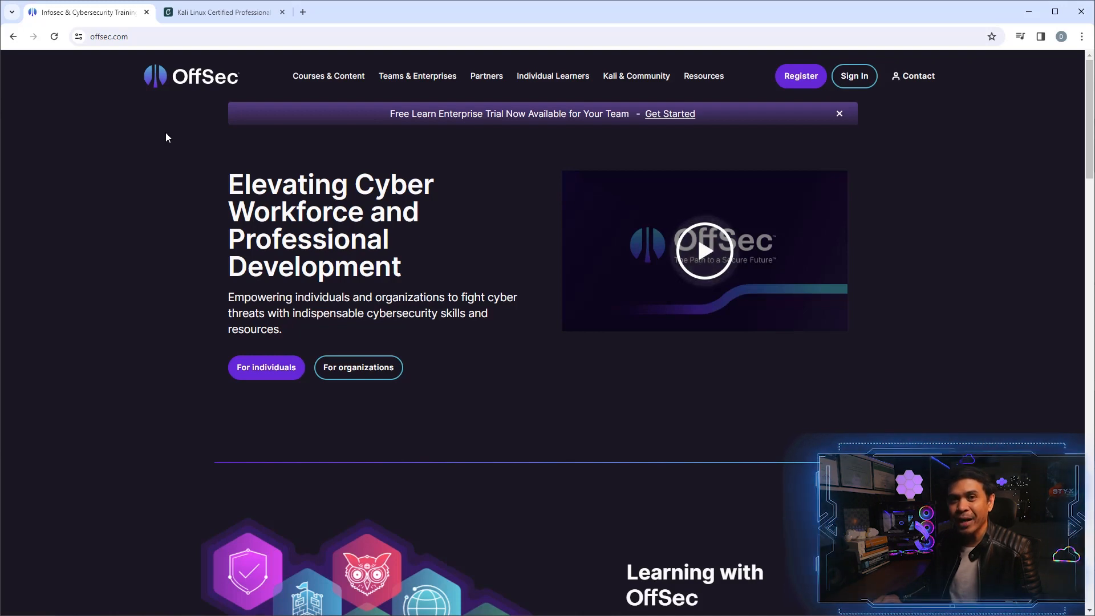
{"action": "mouse_move", "coordinate": [230, 93]}
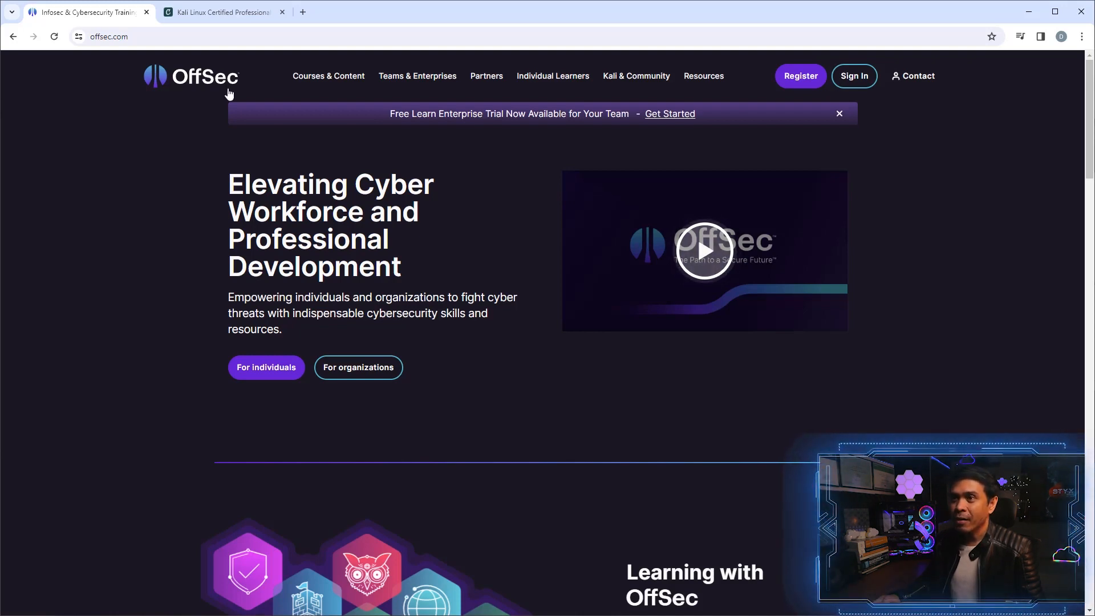
Show the OffSec Courses & Content menu, scroll the home page, and reopen the menu
{"action": "left_click", "coordinate": [328, 76]}
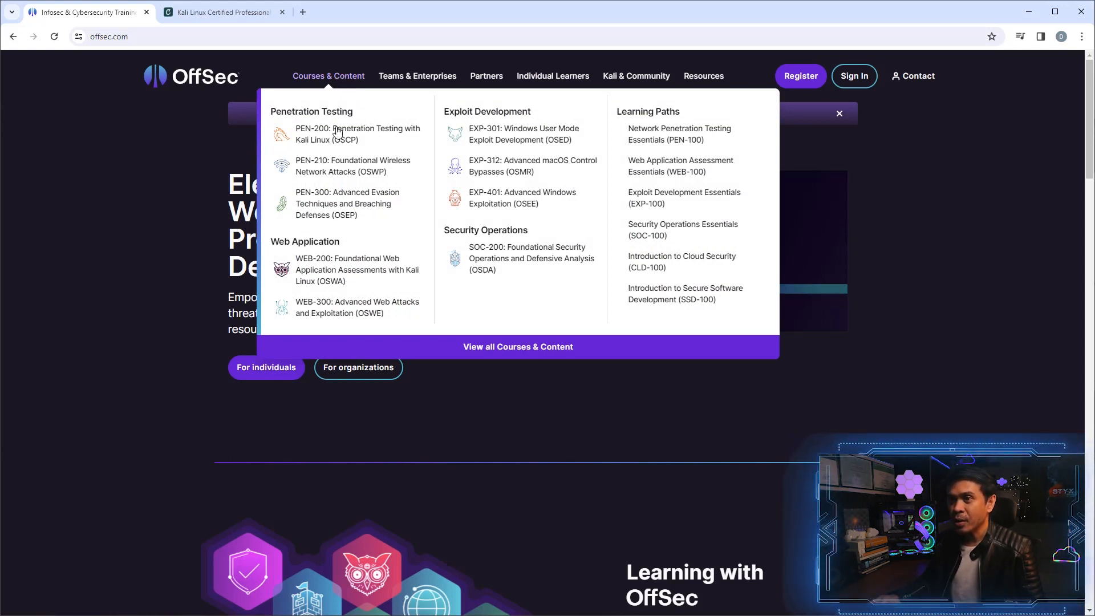
{"action": "mouse_move", "coordinate": [348, 134]}
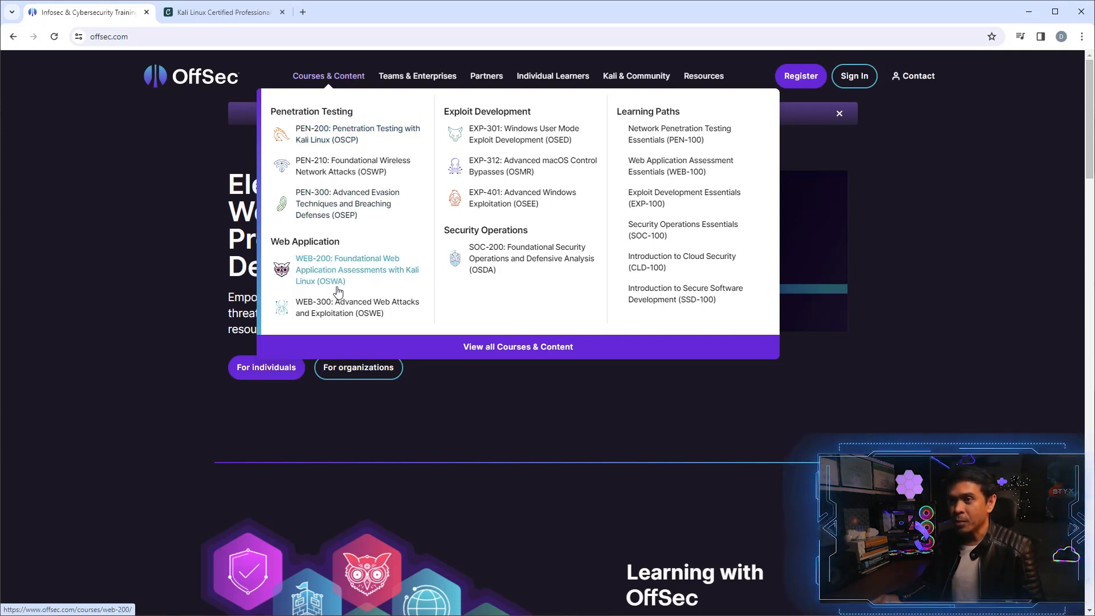
{"action": "mouse_move", "coordinate": [375, 327]}
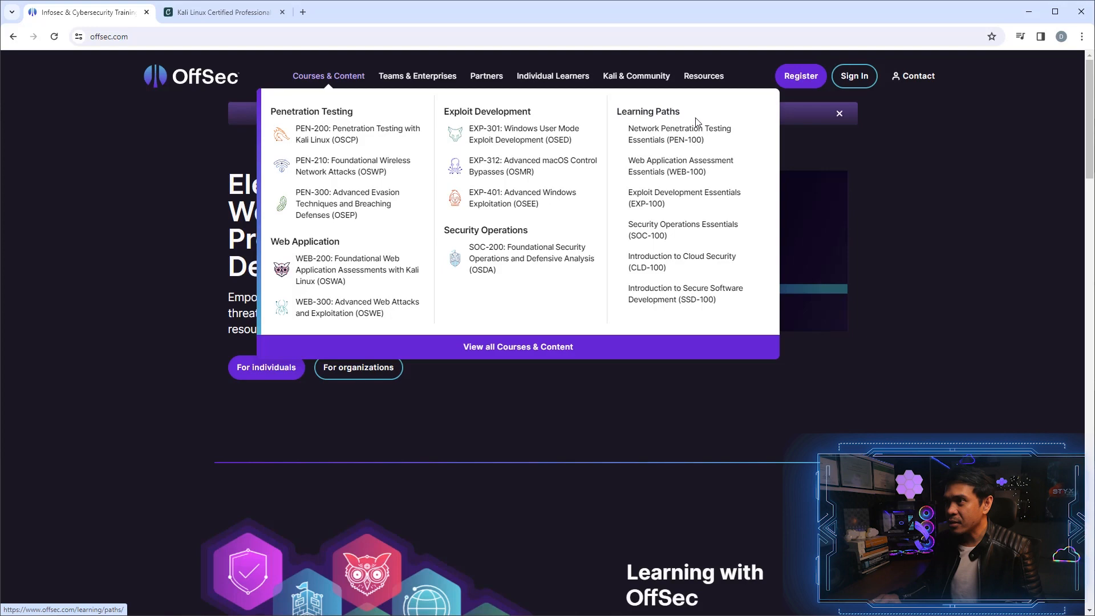
{"action": "mouse_move", "coordinate": [684, 293]}
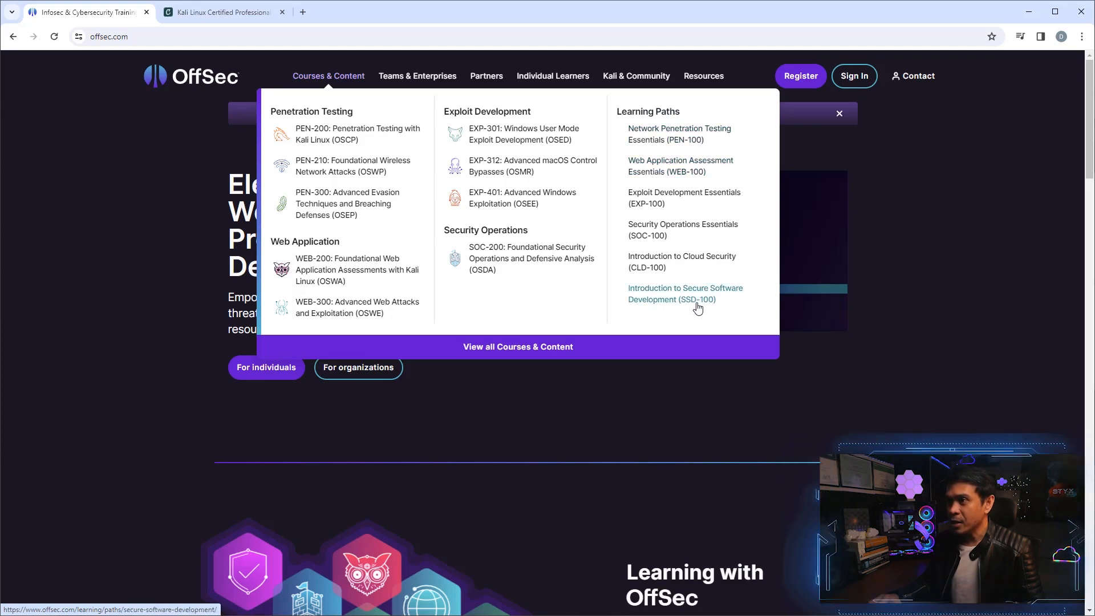
{"action": "mouse_move", "coordinate": [715, 322]}
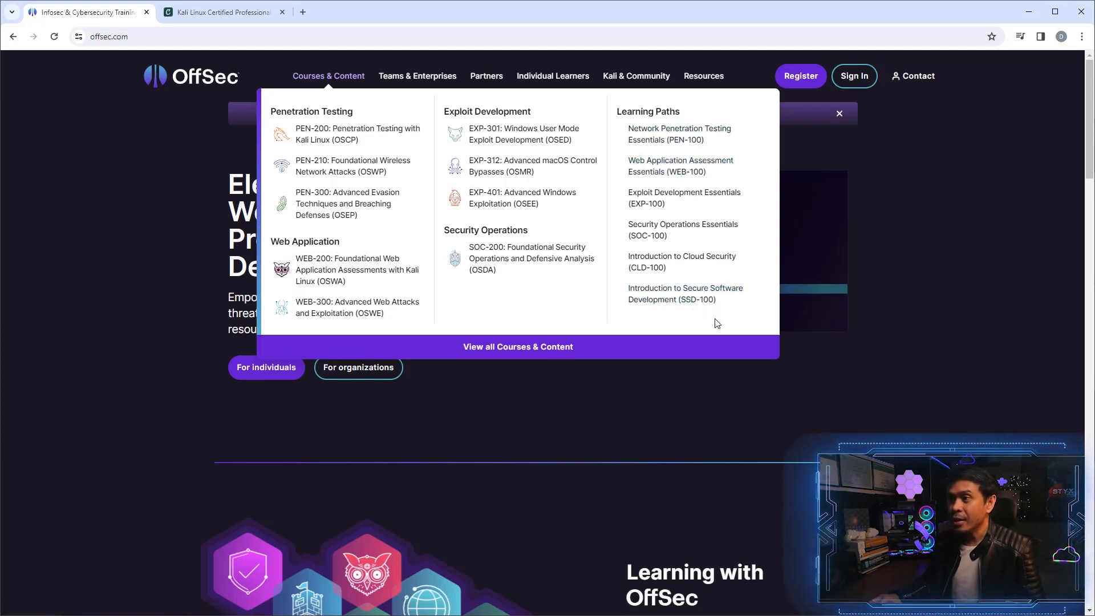
{"action": "mouse_move", "coordinate": [720, 322]}
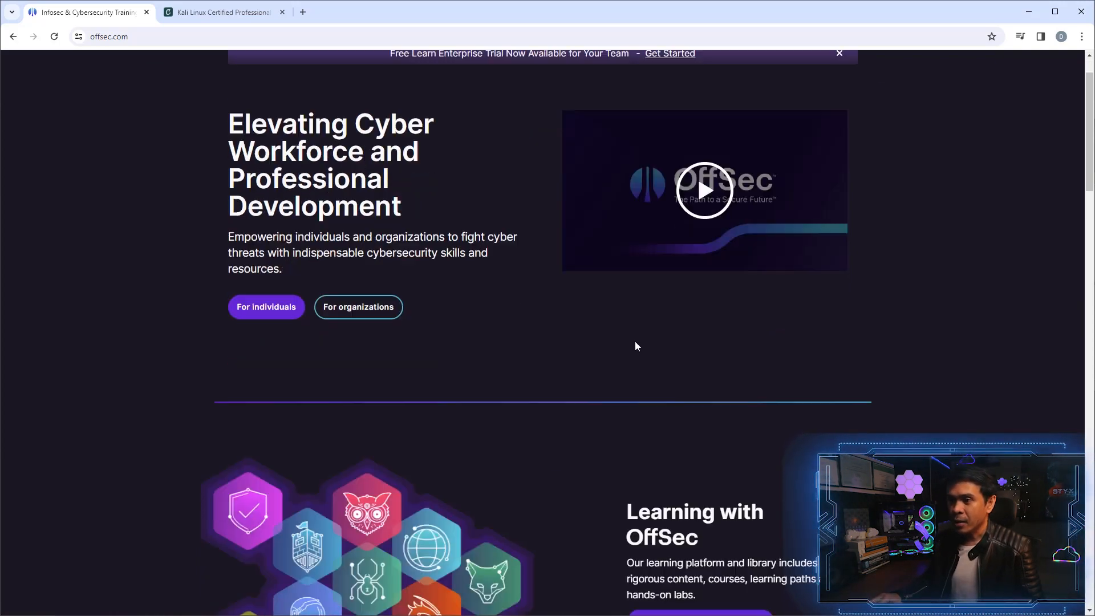
{"action": "scroll", "scroll_direction": "down", "scroll_amount": 3}
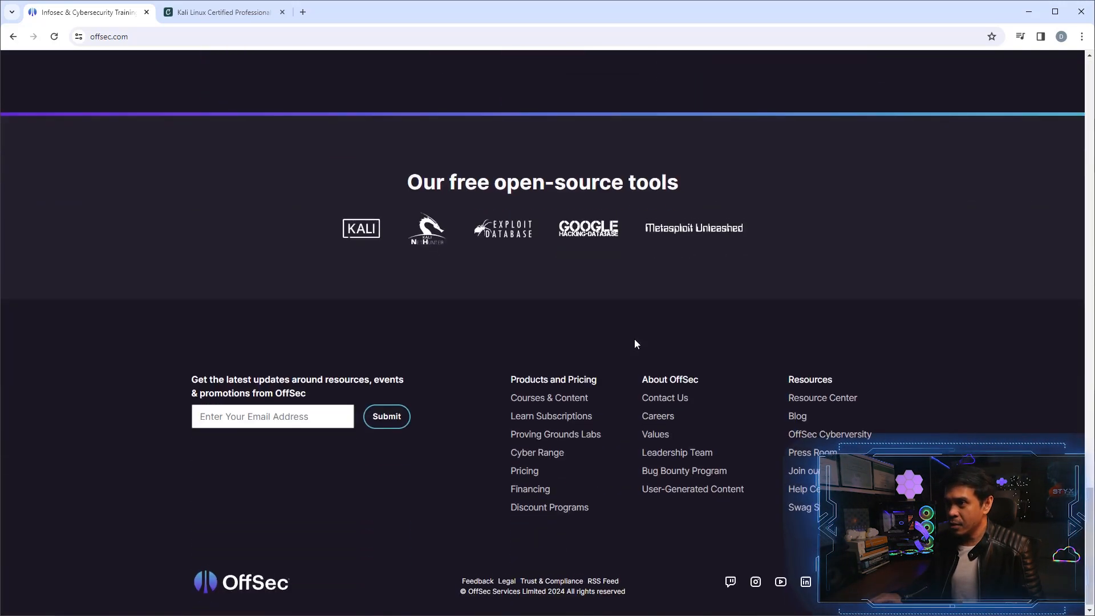
{"action": "scroll", "scroll_direction": "up", "scroll_amount": 3}
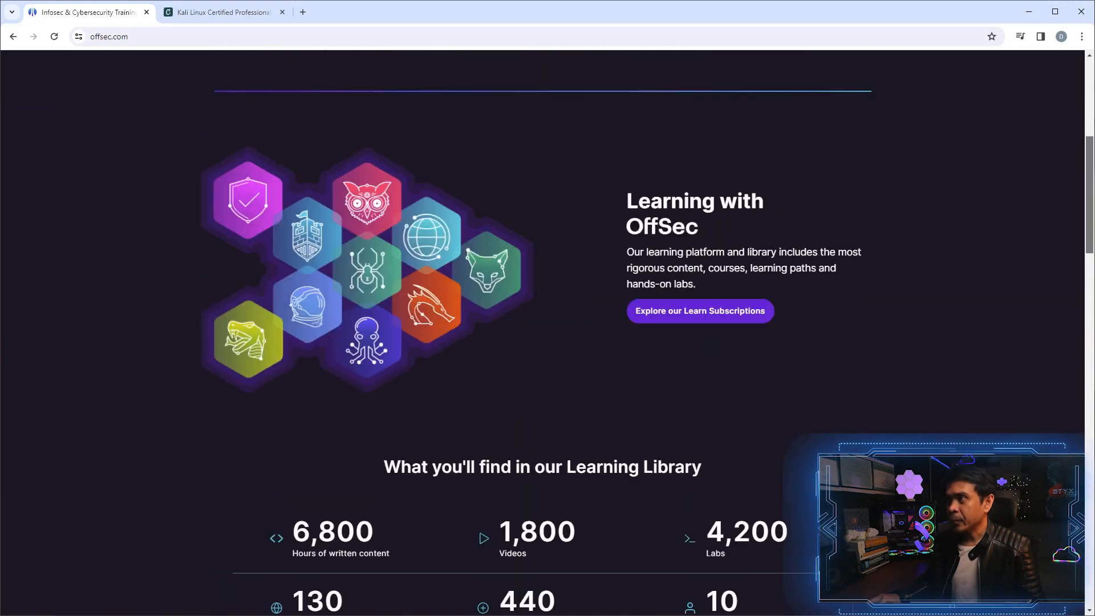
{"action": "left_click", "coordinate": [327, 75]}
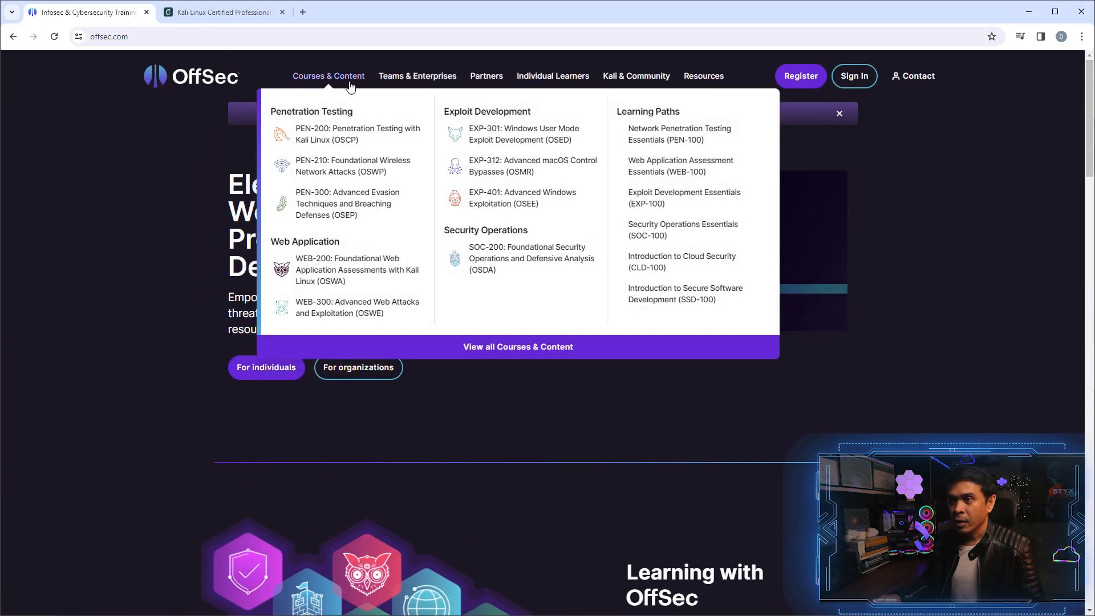
Skim the Courses, Content & Certifications page bundles, then go to the Kali Linux site
{"action": "left_click", "coordinate": [517, 346]}
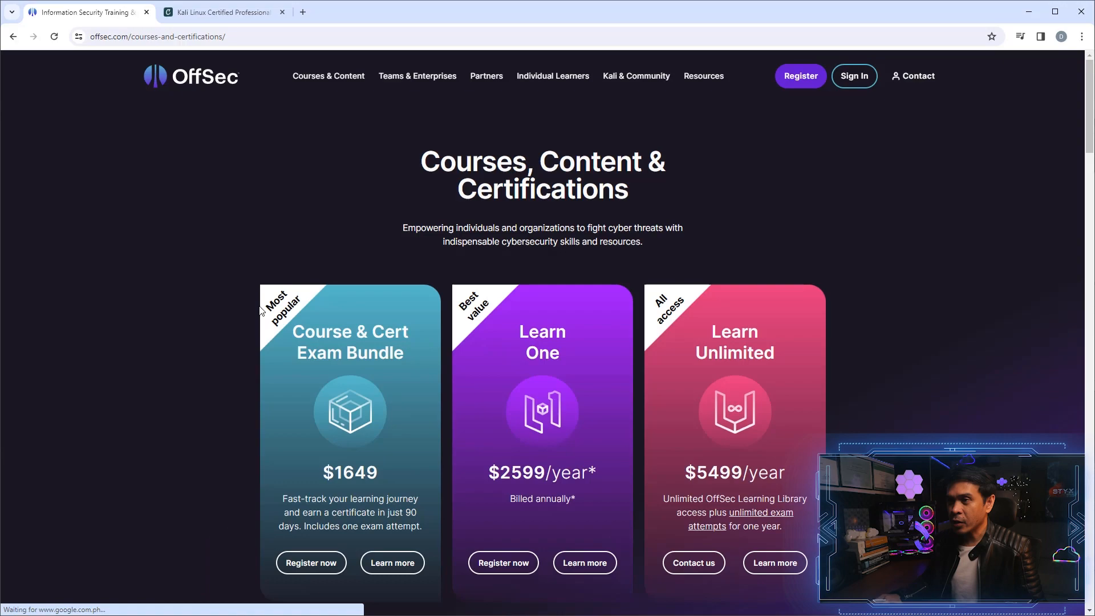
{"action": "scroll", "scroll_direction": "down", "scroll_amount": 3}
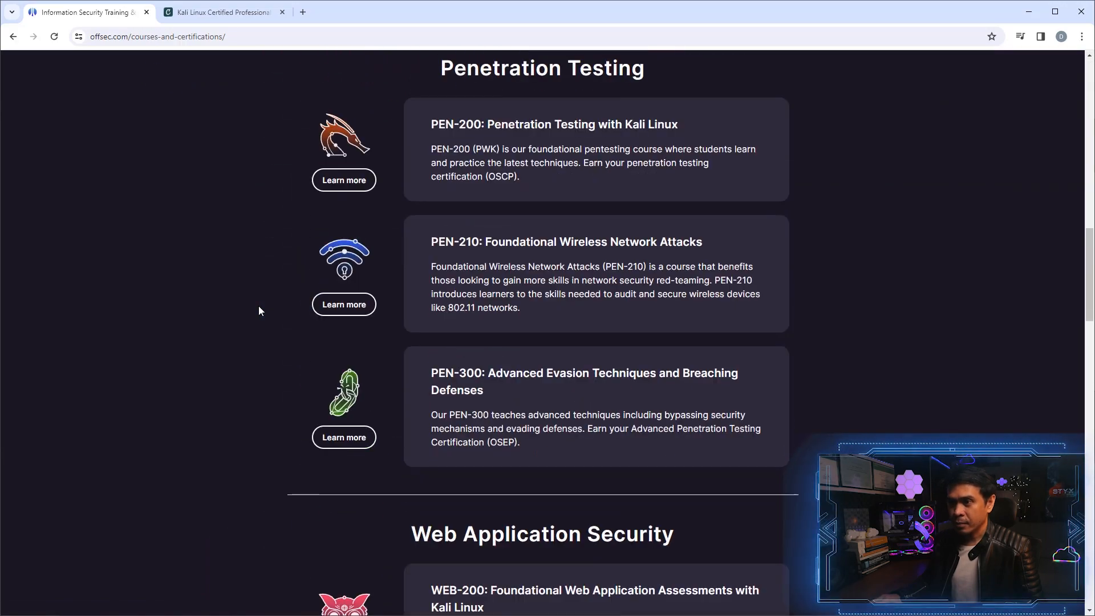
{"action": "scroll", "scroll_direction": "down", "scroll_amount": 3}
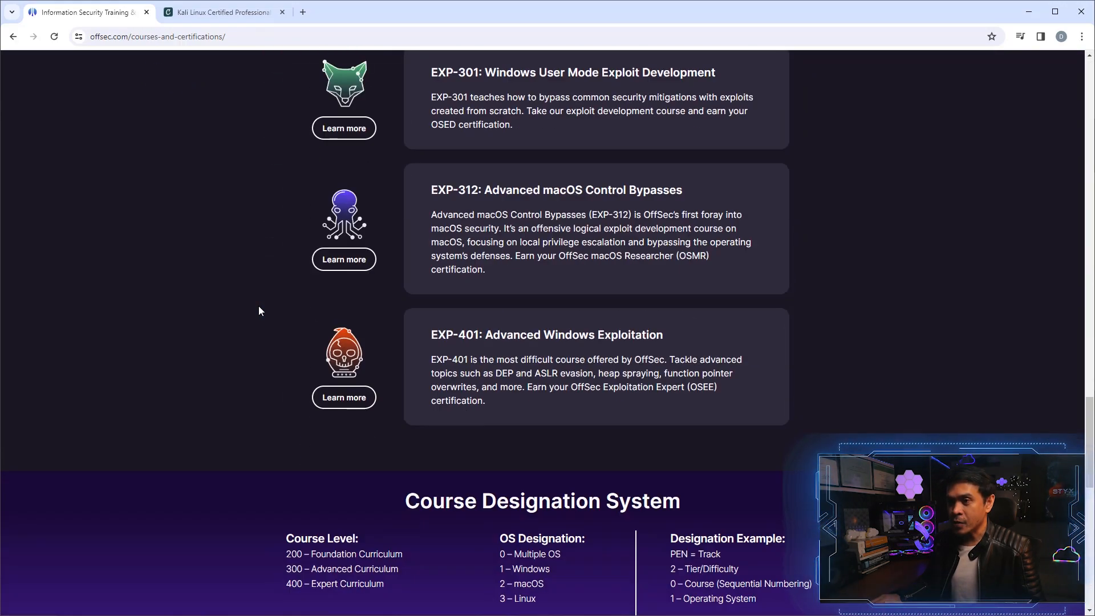
{"action": "scroll", "scroll_direction": "down", "scroll_amount": 3}
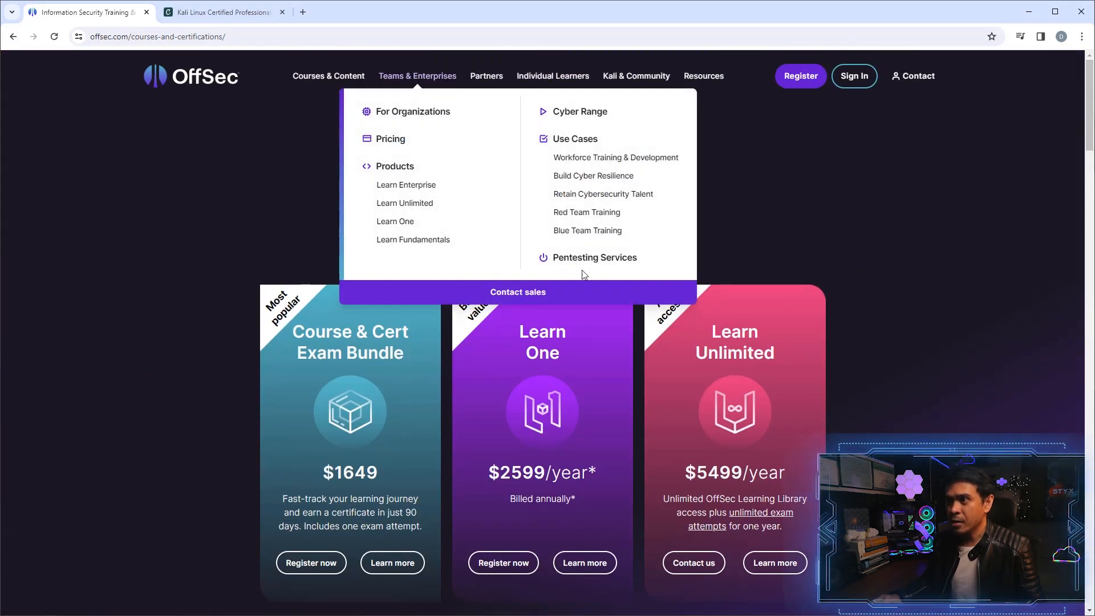
{"action": "mouse_move", "coordinate": [553, 75]}
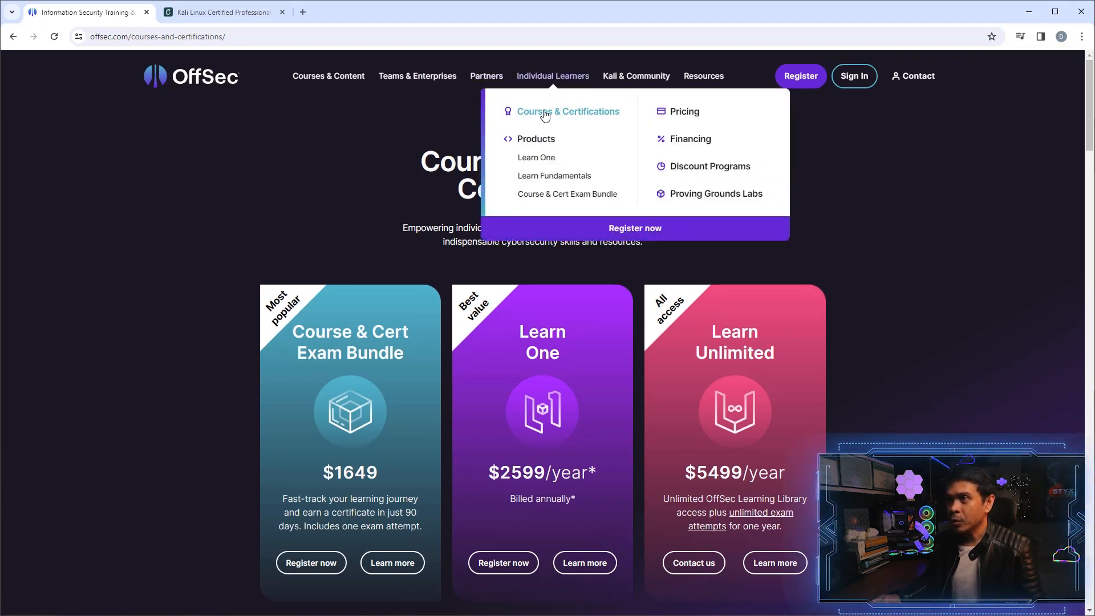
{"action": "mouse_move", "coordinate": [176, 197]}
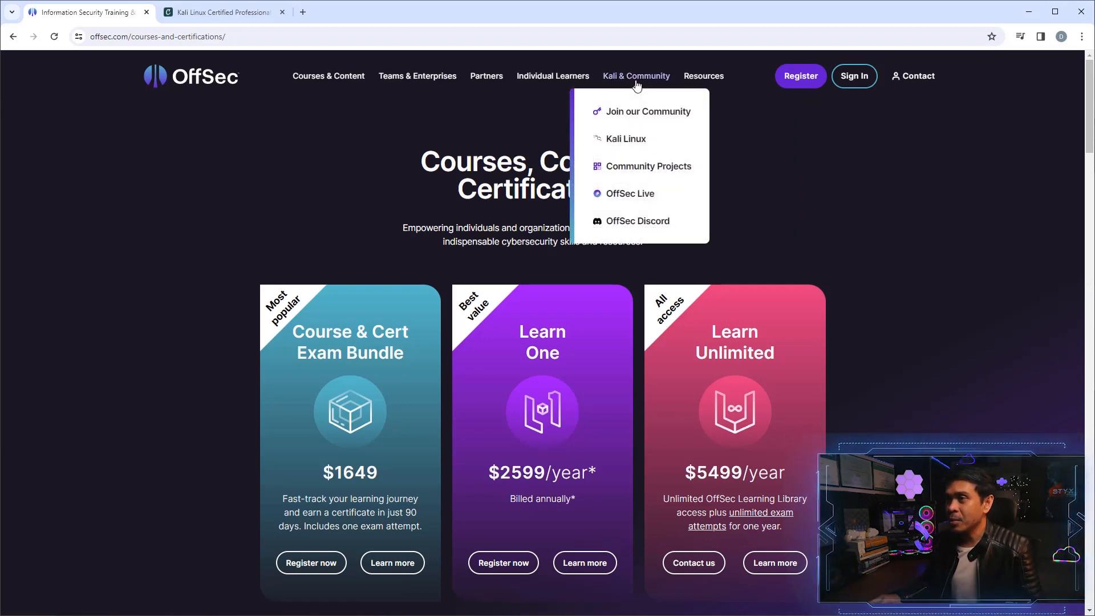
{"action": "left_click", "coordinate": [625, 138]}
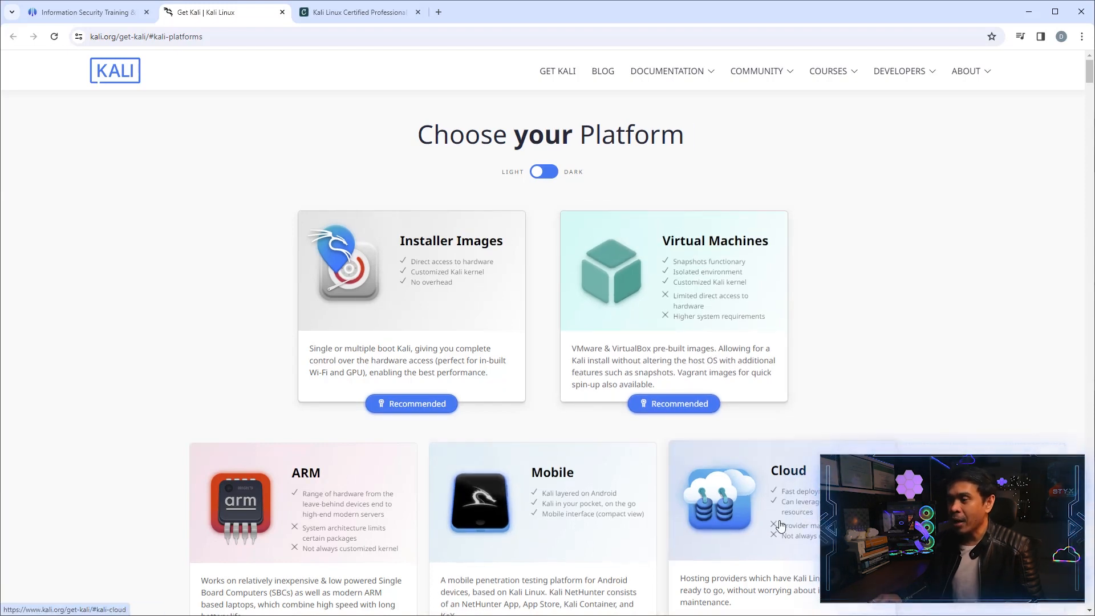
Scroll the Get Kali page and show the COURSES menu with Kali Linux Revealed
{"action": "scroll", "scroll_direction": "down", "scroll_amount": 3}
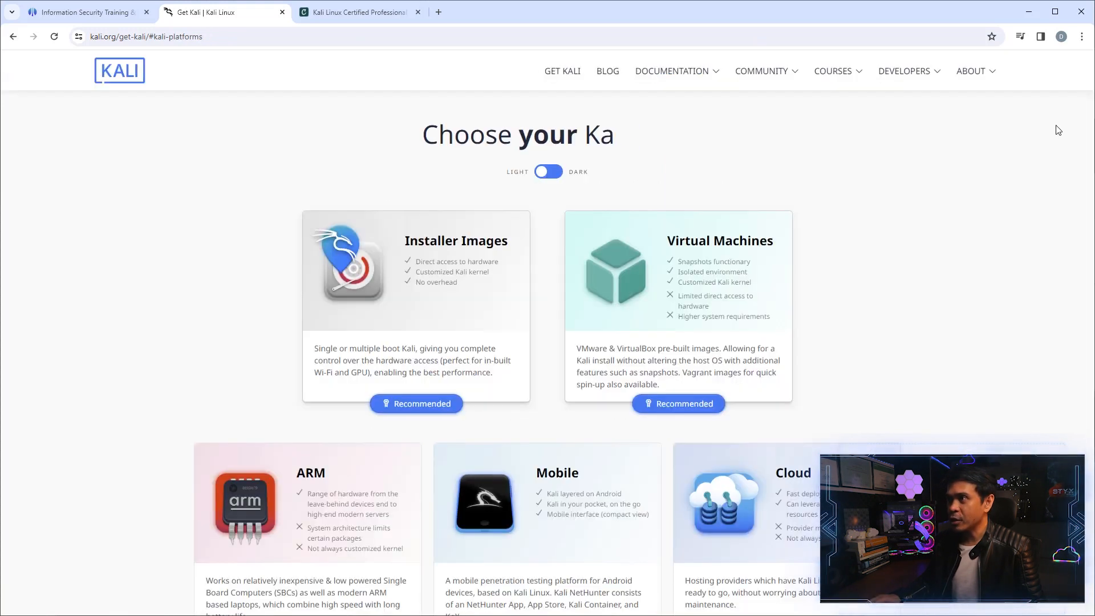
{"action": "left_click", "coordinate": [832, 71]}
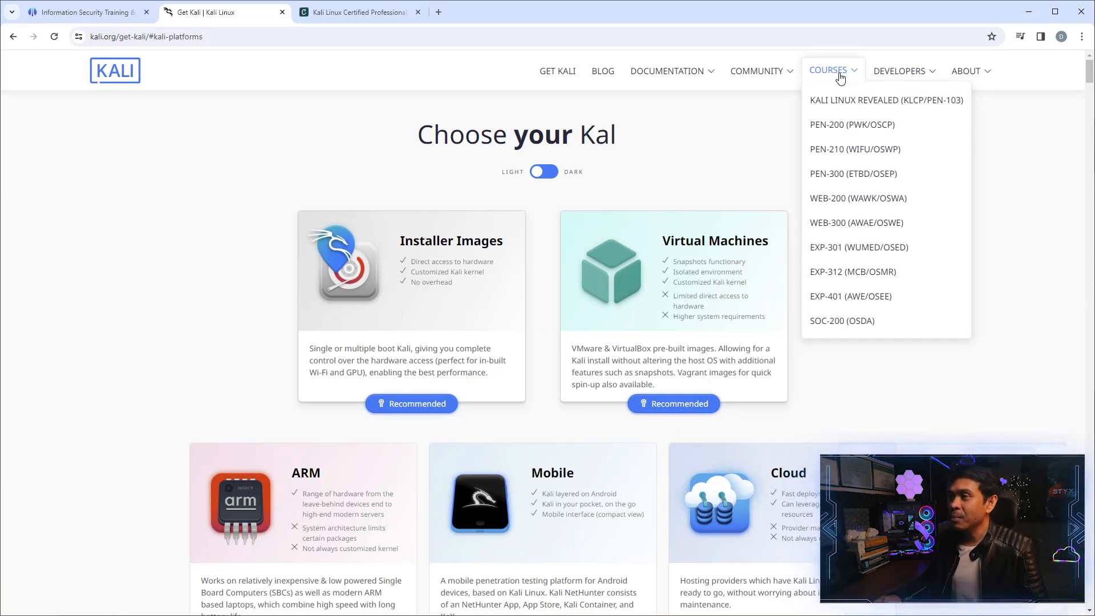
{"action": "mouse_move", "coordinate": [887, 100]}
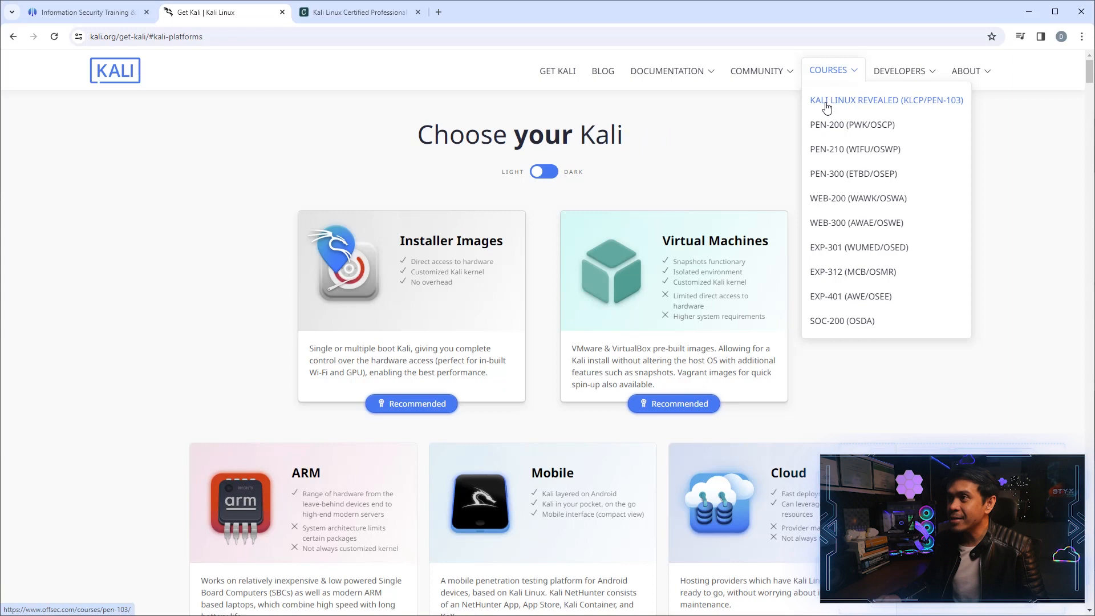
{"action": "mouse_move", "coordinate": [914, 110]}
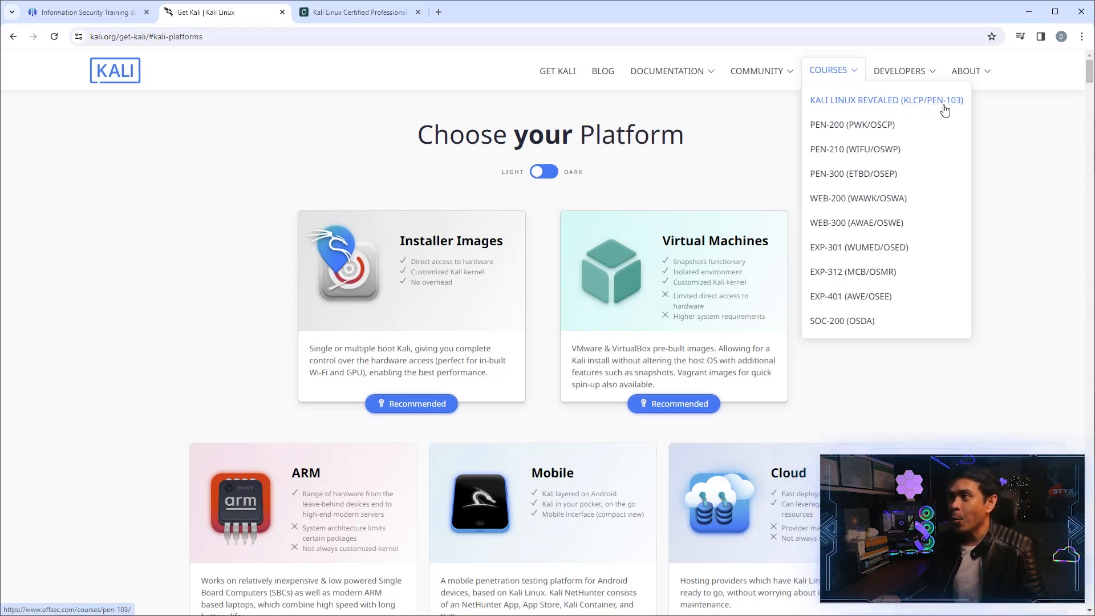
Open the Kali Linux Revealed (KLCP/PEN-103) course page and highlight its description
{"action": "left_click", "coordinate": [885, 100]}
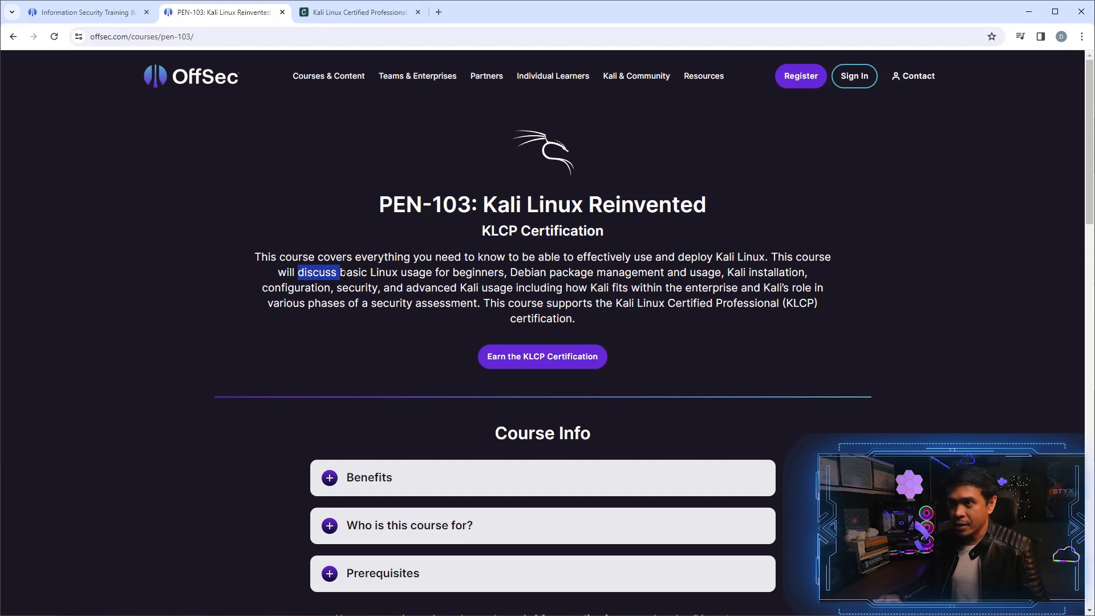
{"action": "left_click_drag", "start_coordinate": [337, 272], "coordinate": [484, 272]}
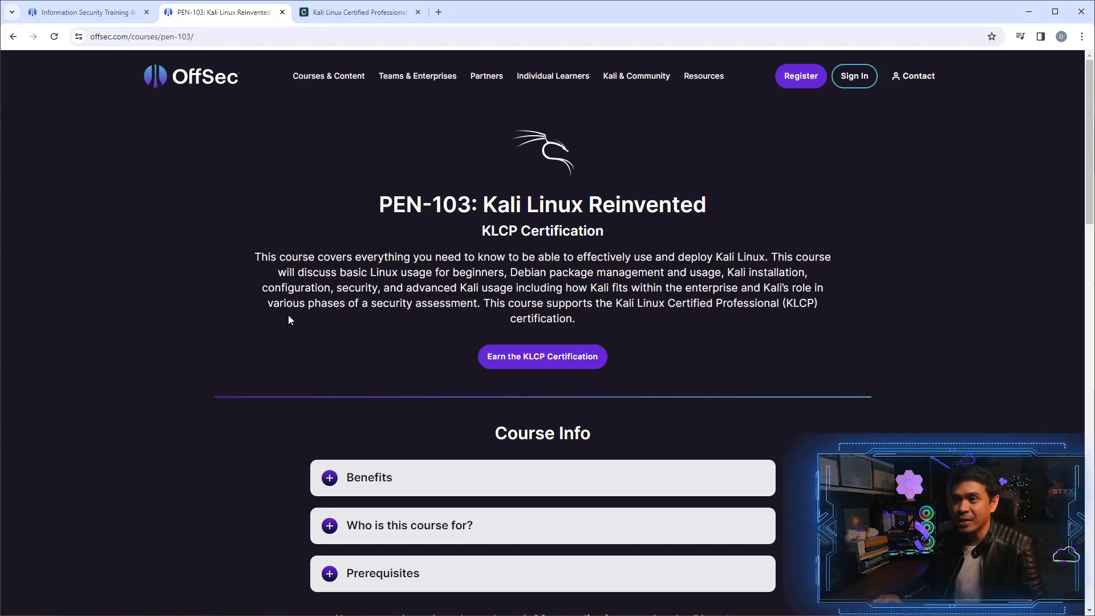
{"action": "scroll", "scroll_direction": "down", "scroll_amount": 3}
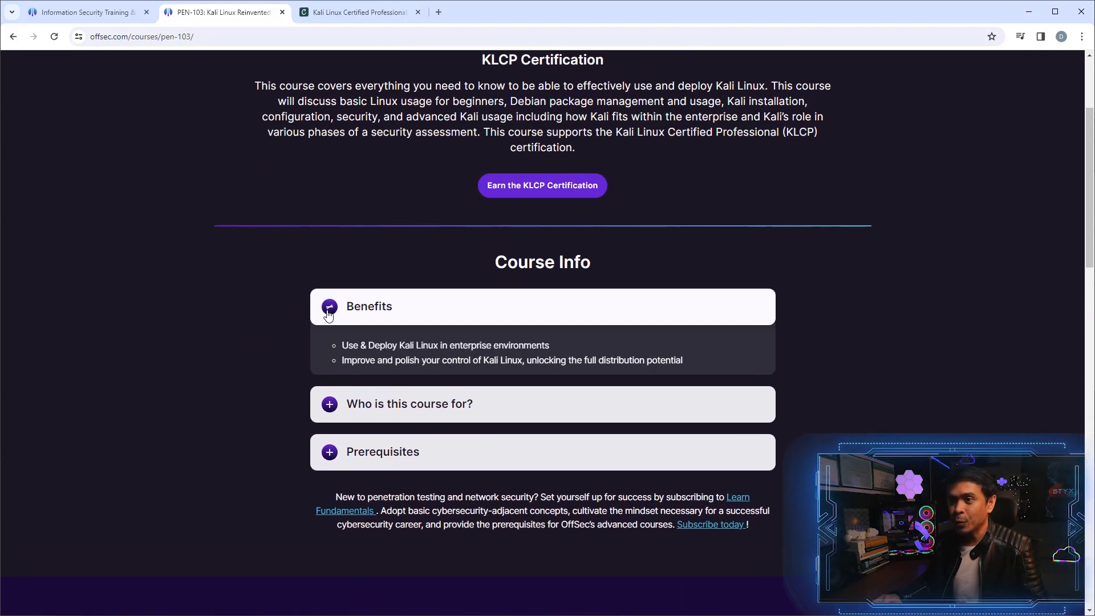
Expand 'Who is this course for?' and Prerequisites, highlighting the laptop/desktop requirement
{"action": "left_click", "coordinate": [329, 306]}
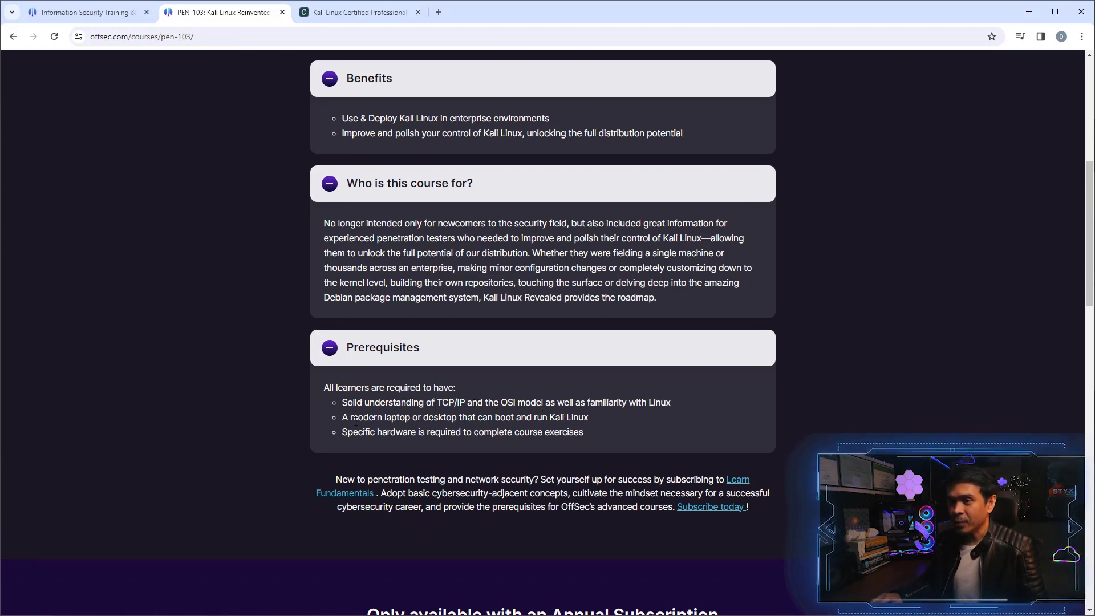
{"action": "left_click_drag", "start_coordinate": [349, 416], "coordinate": [475, 416]}
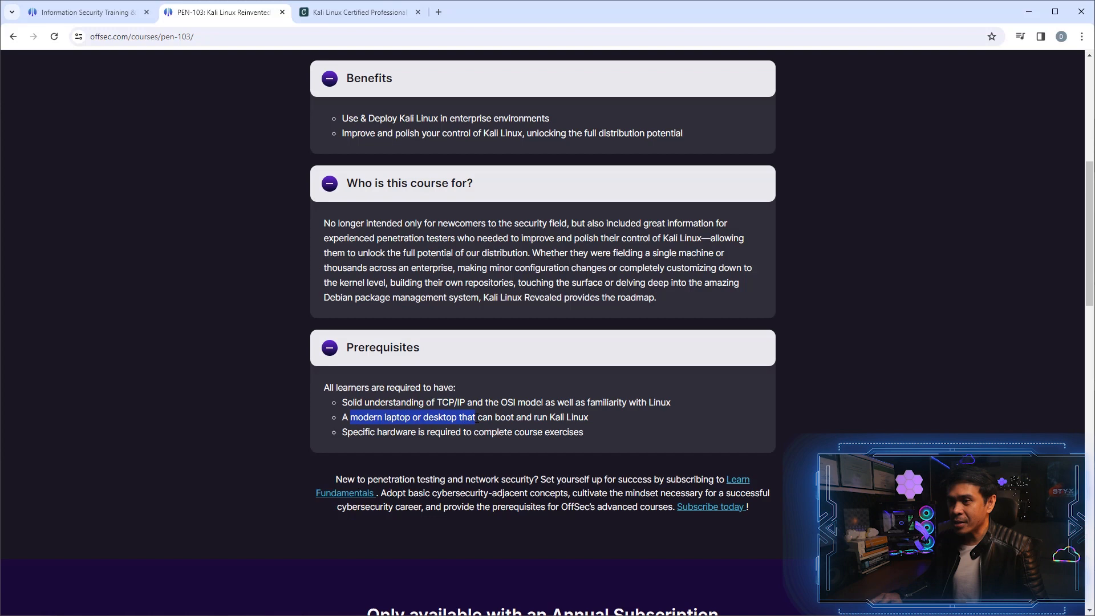
{"action": "left_click", "coordinate": [260, 414]}
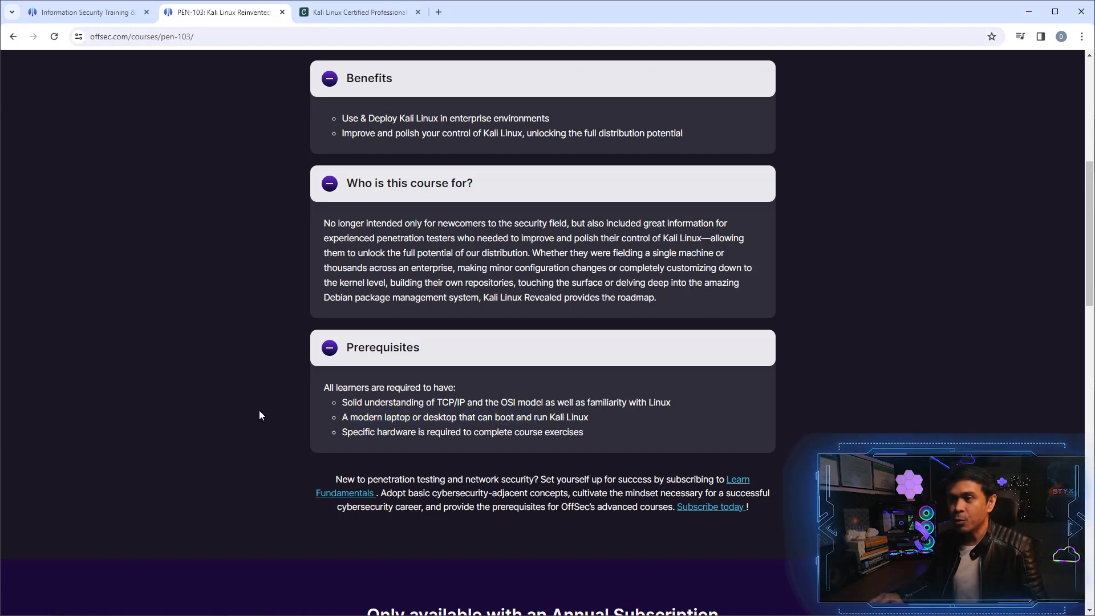
{"action": "left_click_drag", "start_coordinate": [342, 431], "coordinate": [460, 432]}
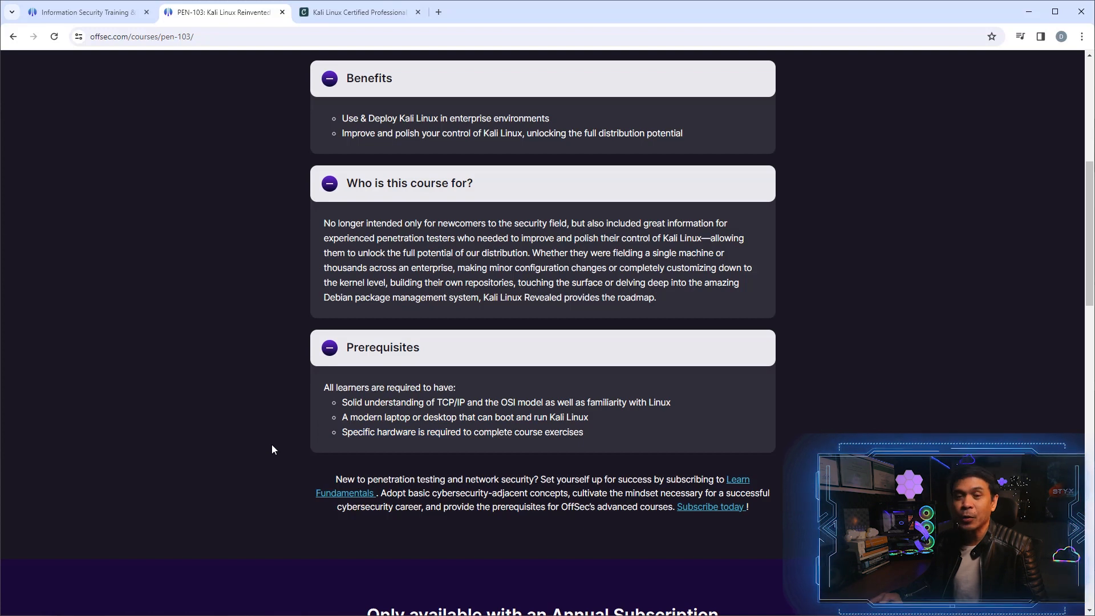
{"action": "scroll", "scroll_direction": "down", "scroll_amount": 3}
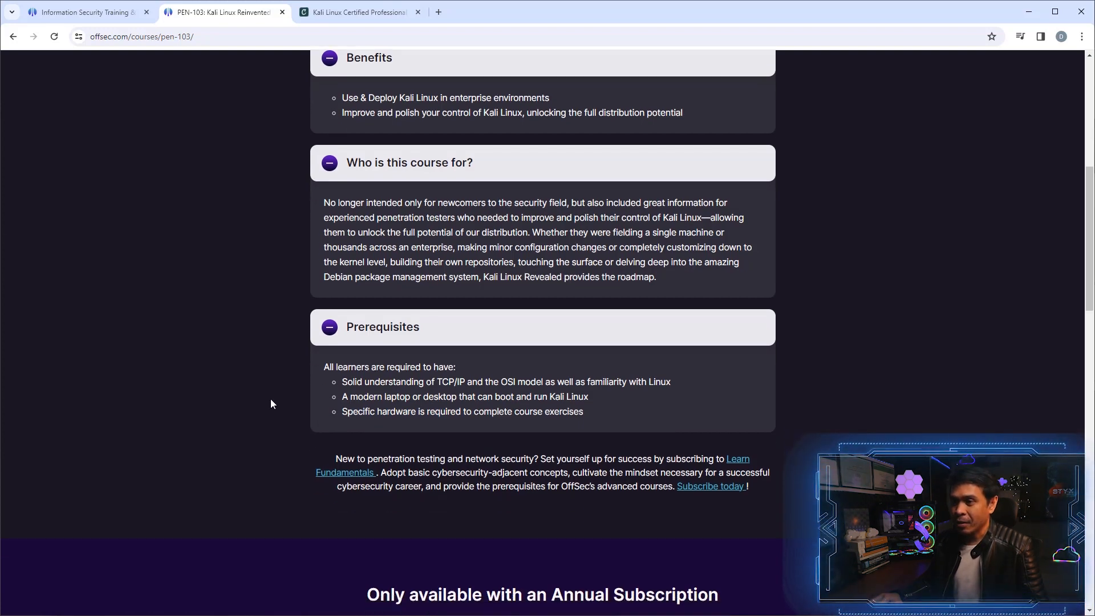
Scroll to the Learn Fundamentals, Learn One and Learn Unlimited annual pricing table
{"action": "scroll", "scroll_direction": "down", "scroll_amount": 3}
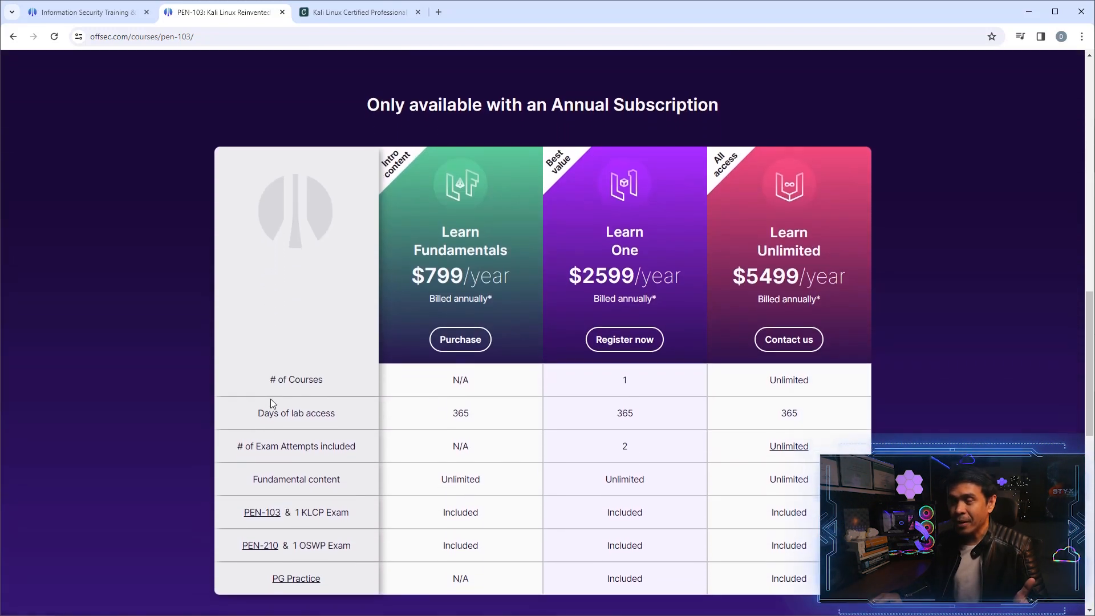
{"action": "scroll", "scroll_direction": "down", "scroll_amount": 3}
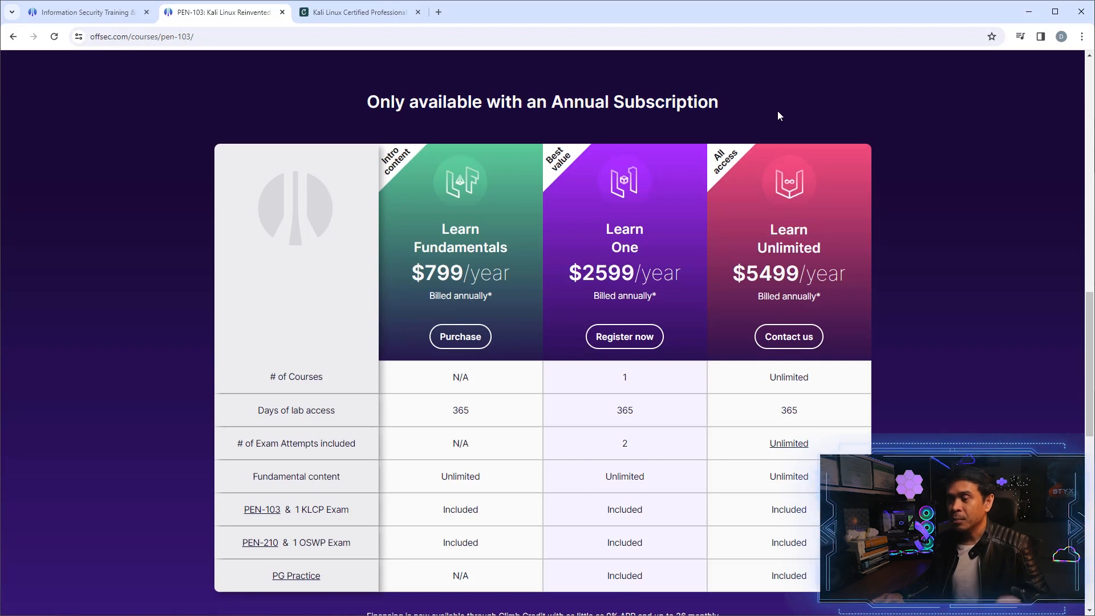
{"action": "mouse_move", "coordinate": [413, 264]}
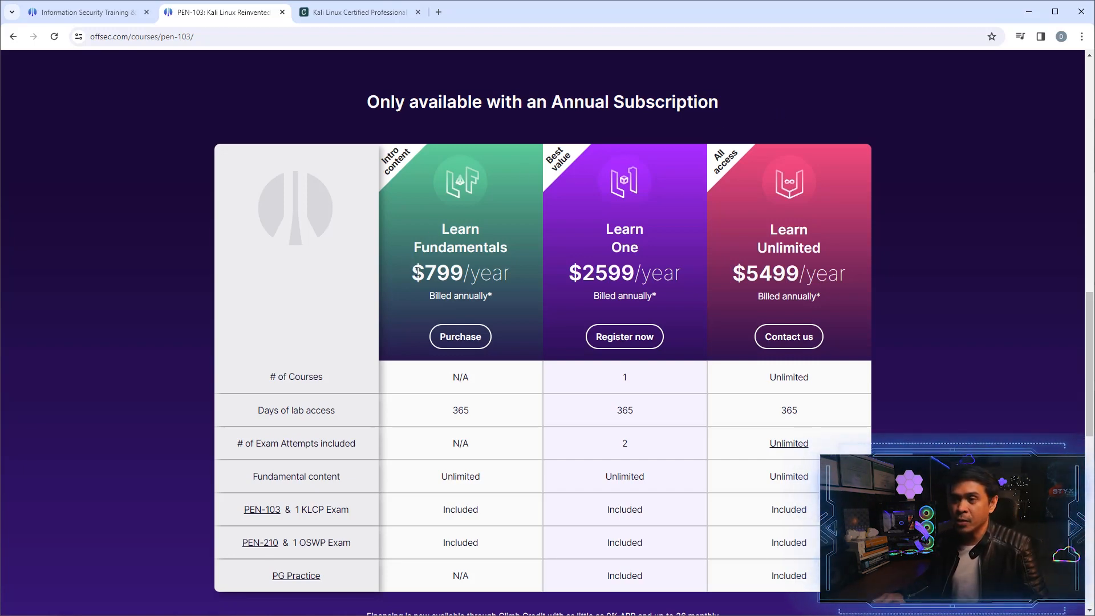
{"action": "scroll", "scroll_direction": "down", "scroll_amount": 3}
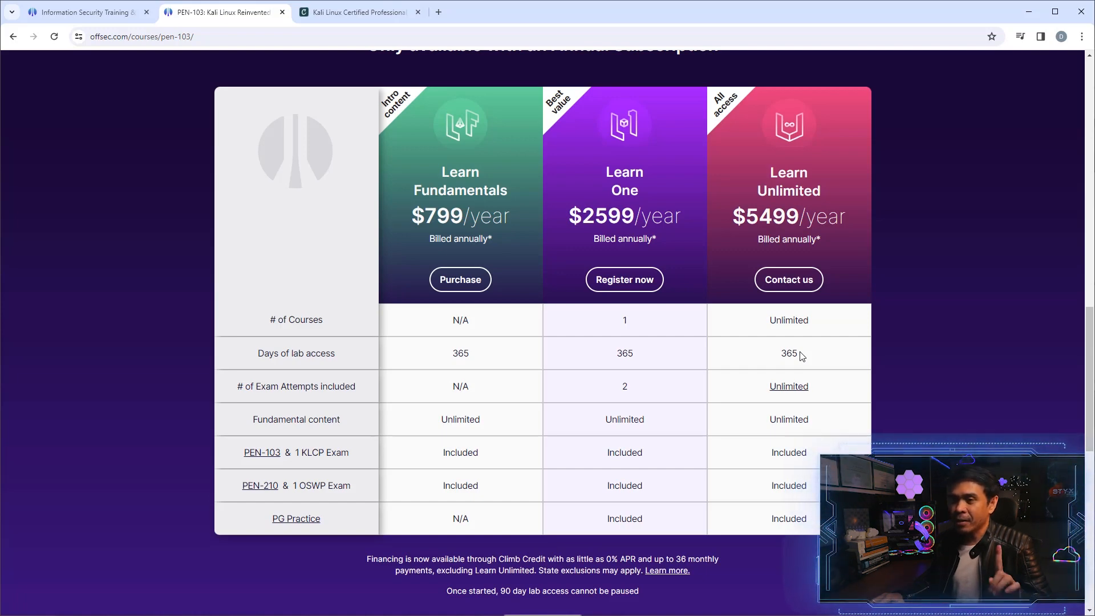
{"action": "mouse_move", "coordinate": [635, 358]}
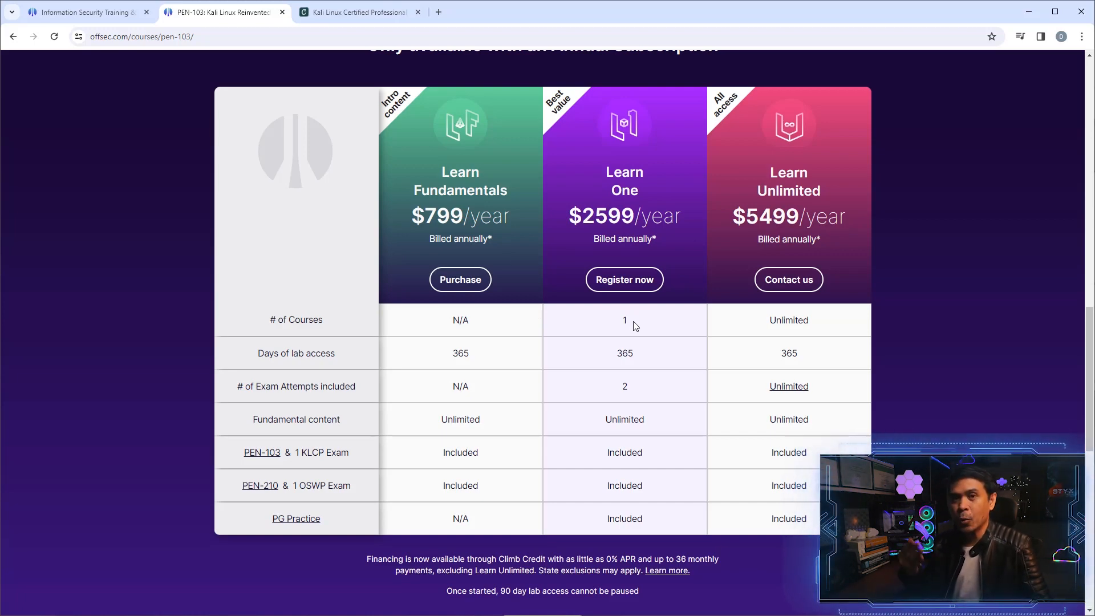
{"action": "mouse_move", "coordinate": [620, 134]}
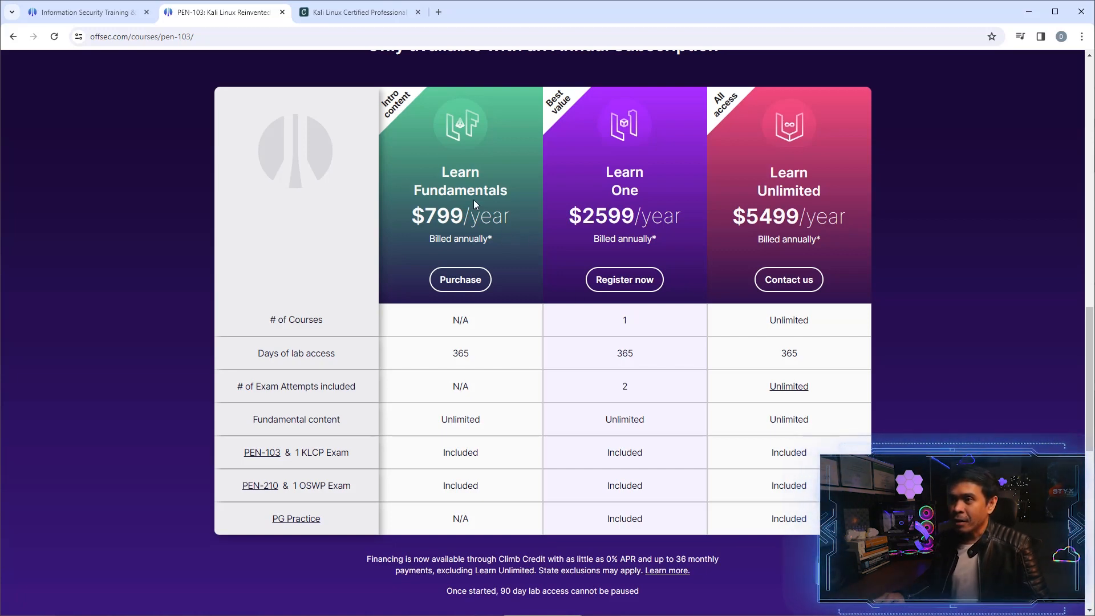
{"action": "mouse_move", "coordinate": [302, 457]}
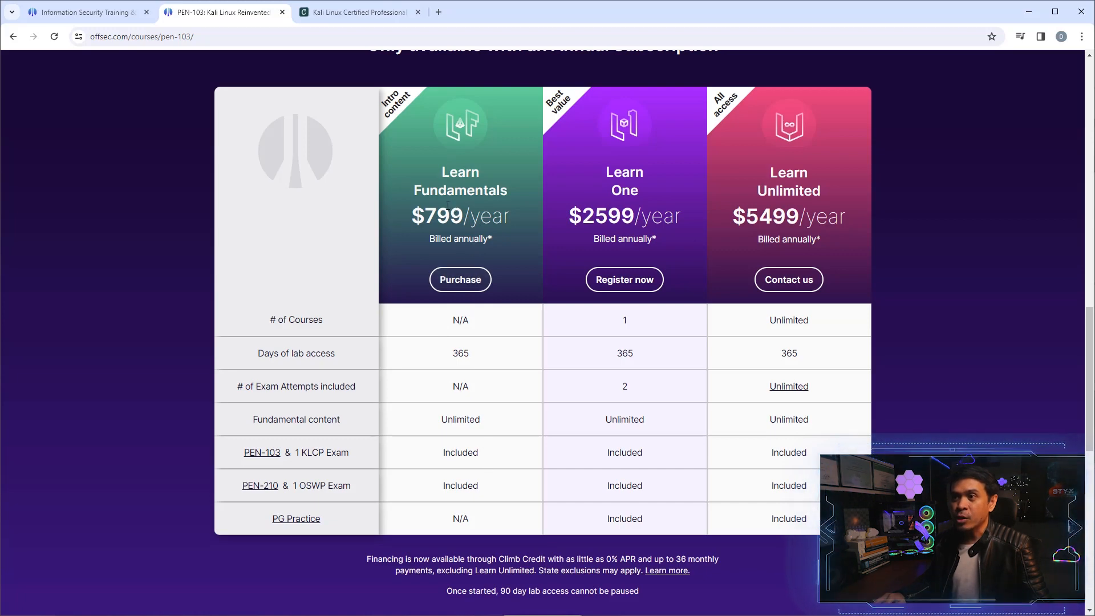
{"action": "double_click", "coordinate": [431, 216]}
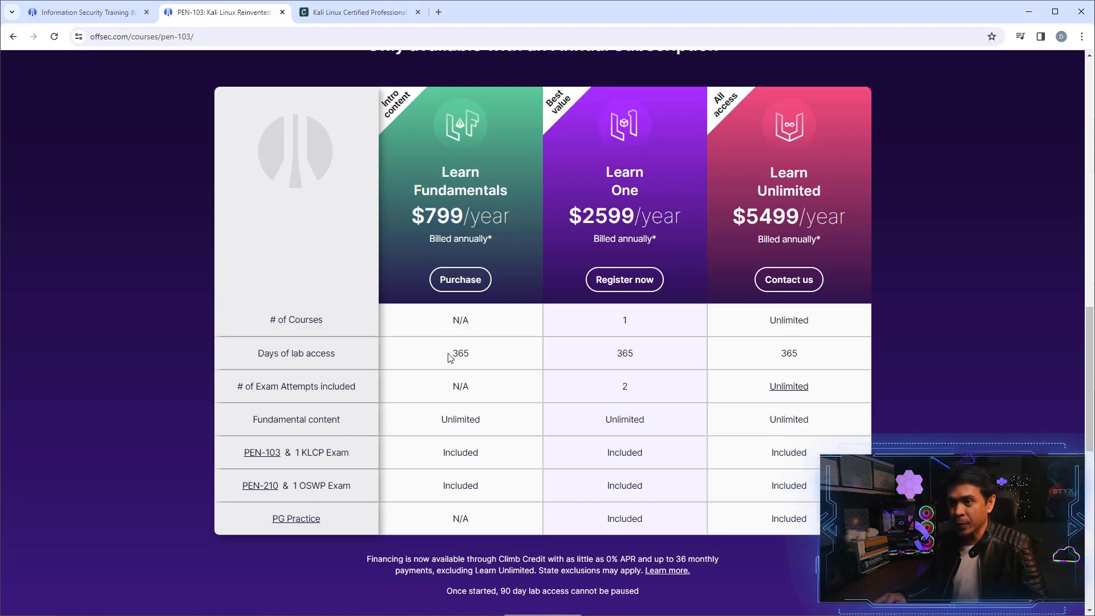
{"action": "double_click", "coordinate": [460, 353]}
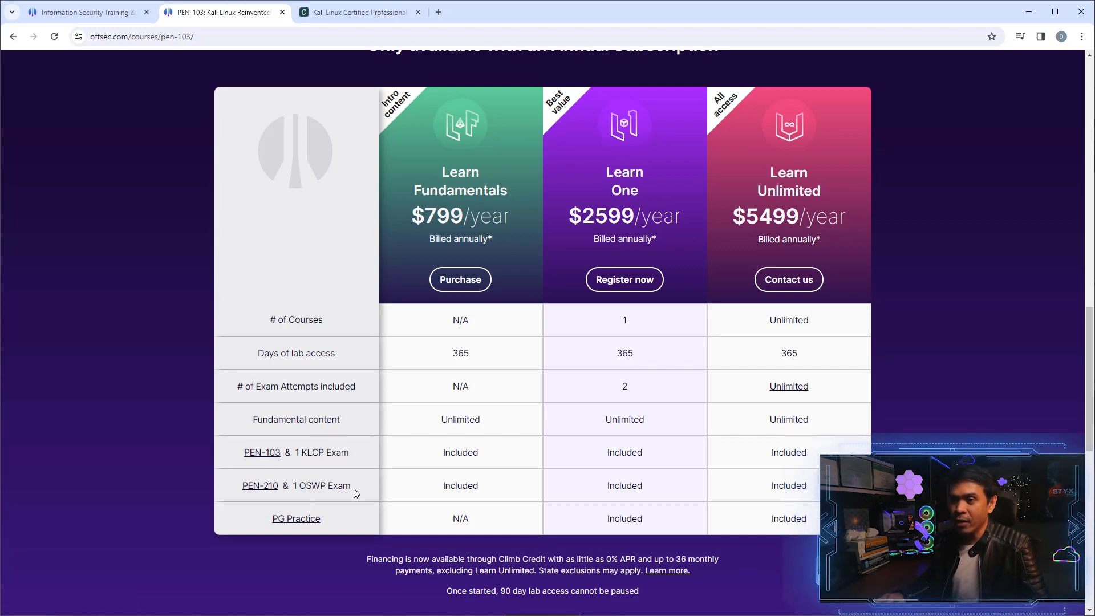
{"action": "mouse_move", "coordinate": [260, 485]}
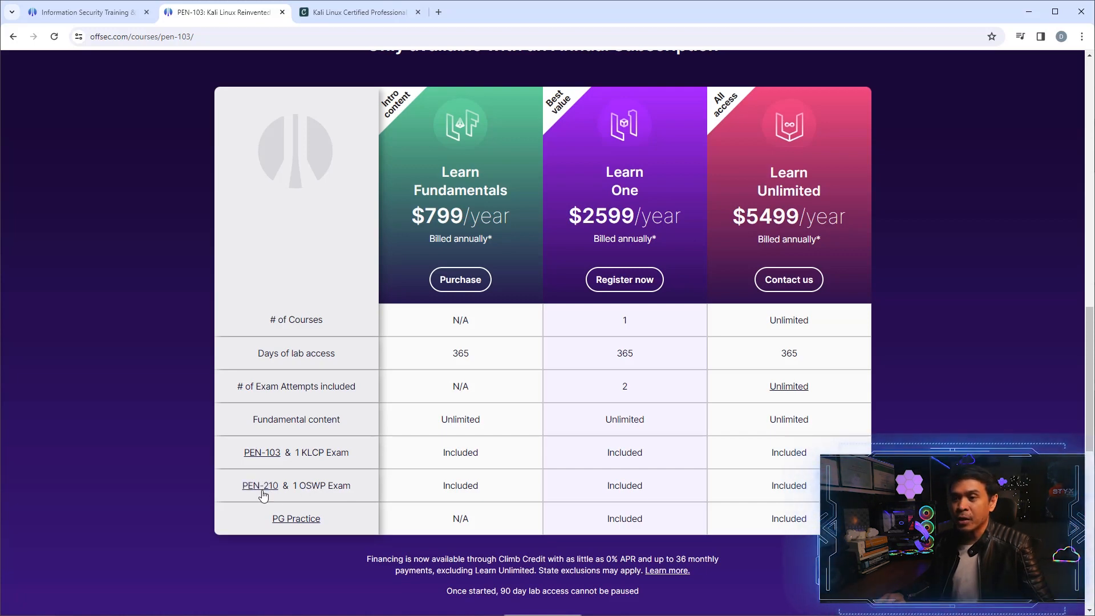
{"action": "mouse_move", "coordinate": [299, 485]}
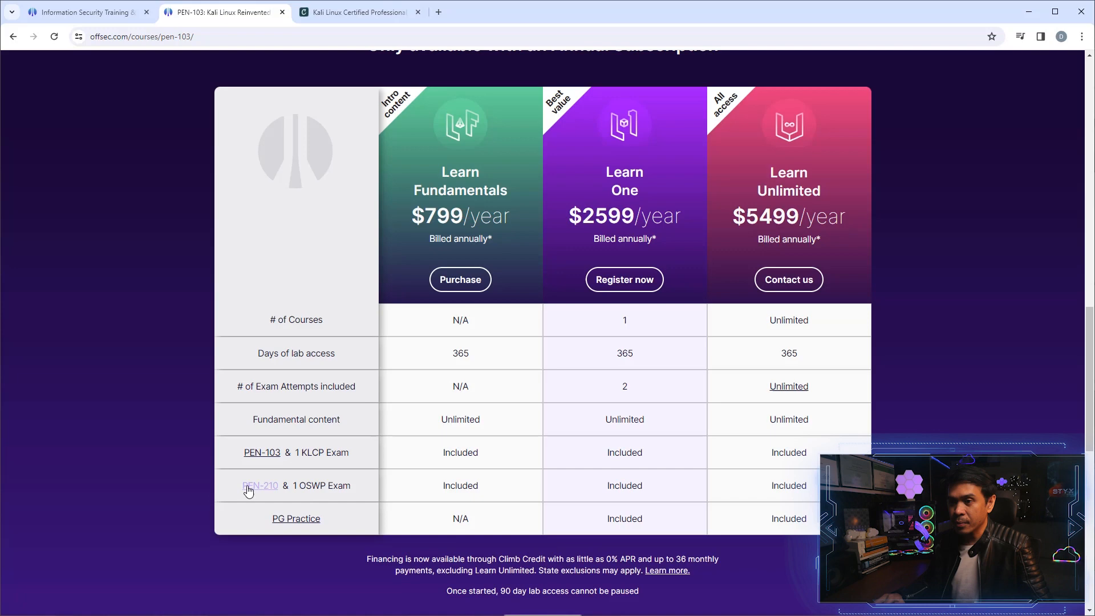
{"action": "mouse_move", "coordinate": [473, 407]}
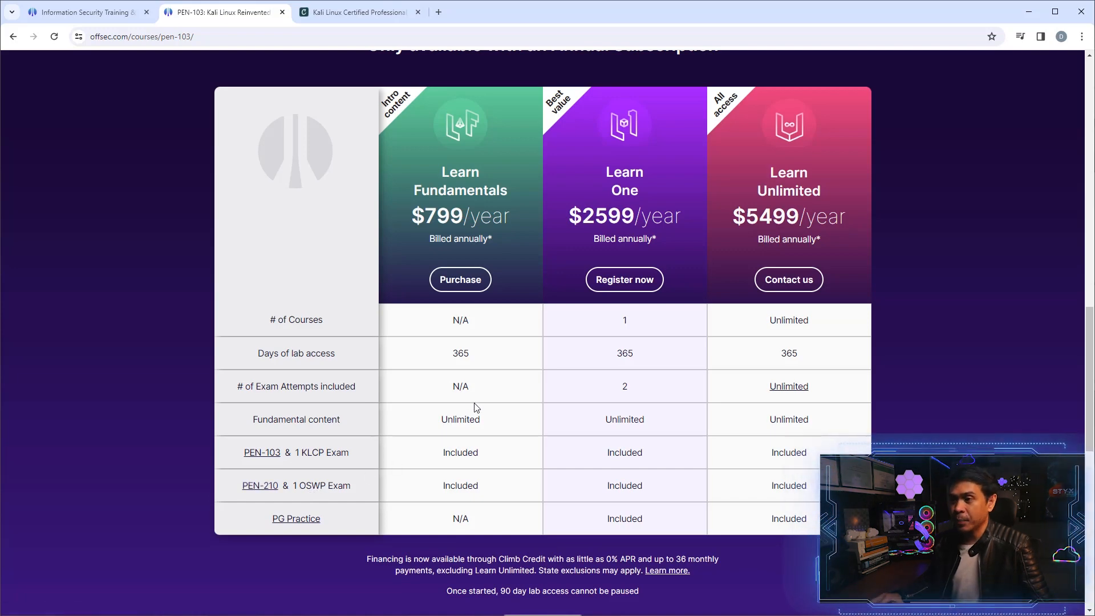
Read the 'Access PEN-103 for free' PG Play section, then switch to the Credly tab
{"action": "scroll", "scroll_direction": "down", "scroll_amount": 3}
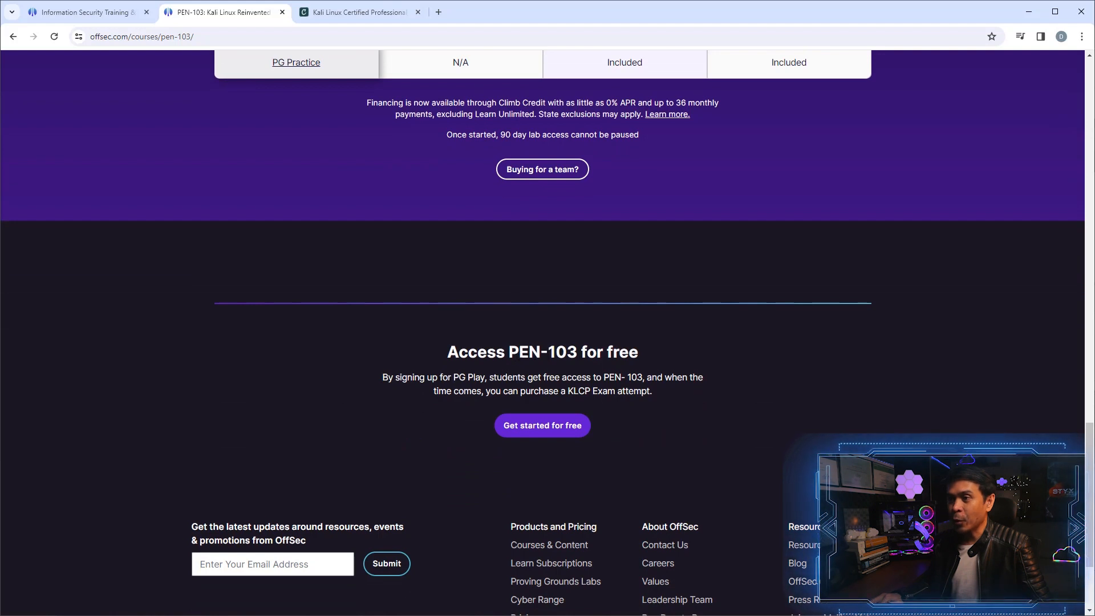
{"action": "left_click_drag", "start_coordinate": [493, 377], "coordinate": [568, 377]}
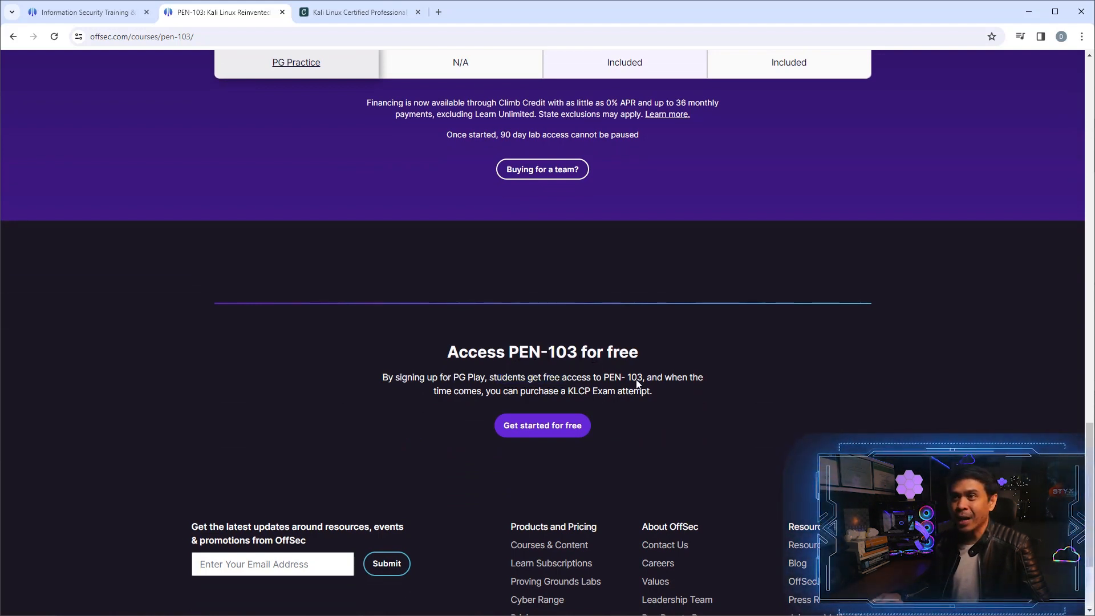
{"action": "left_click", "coordinate": [356, 12]}
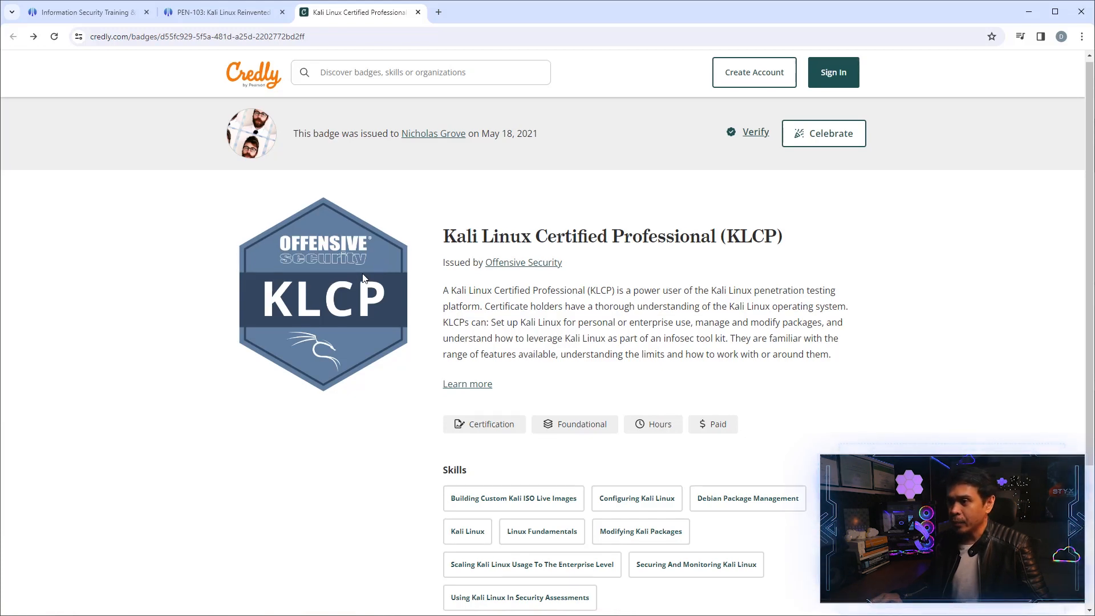
Scroll the KLCP badge page to its Skills and Earning Criteria sections
{"action": "scroll", "scroll_direction": "down", "scroll_amount": 3}
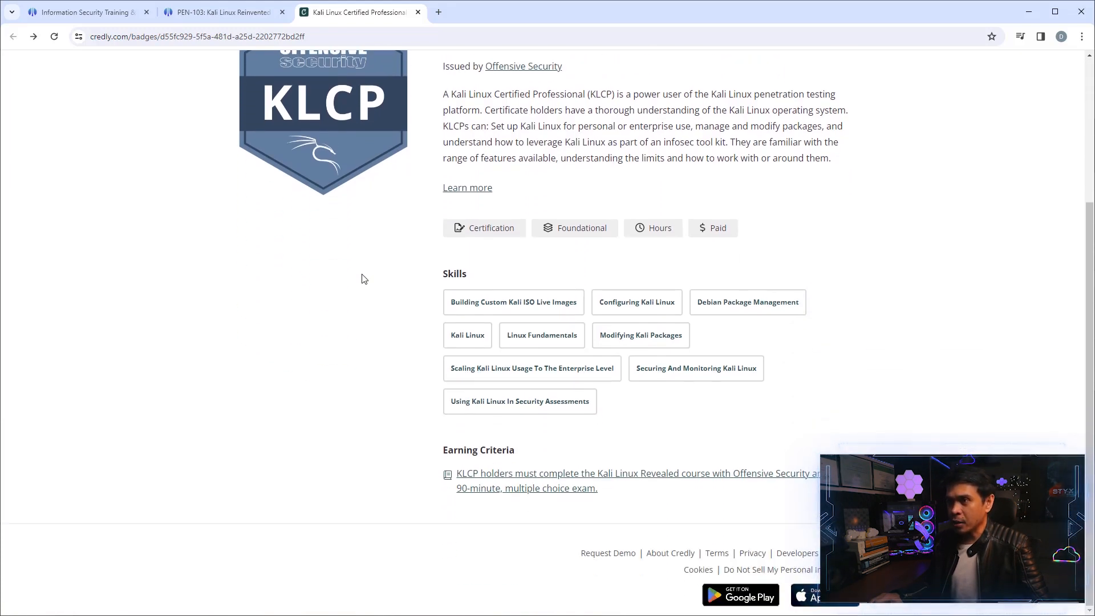
{"action": "mouse_move", "coordinate": [463, 473]}
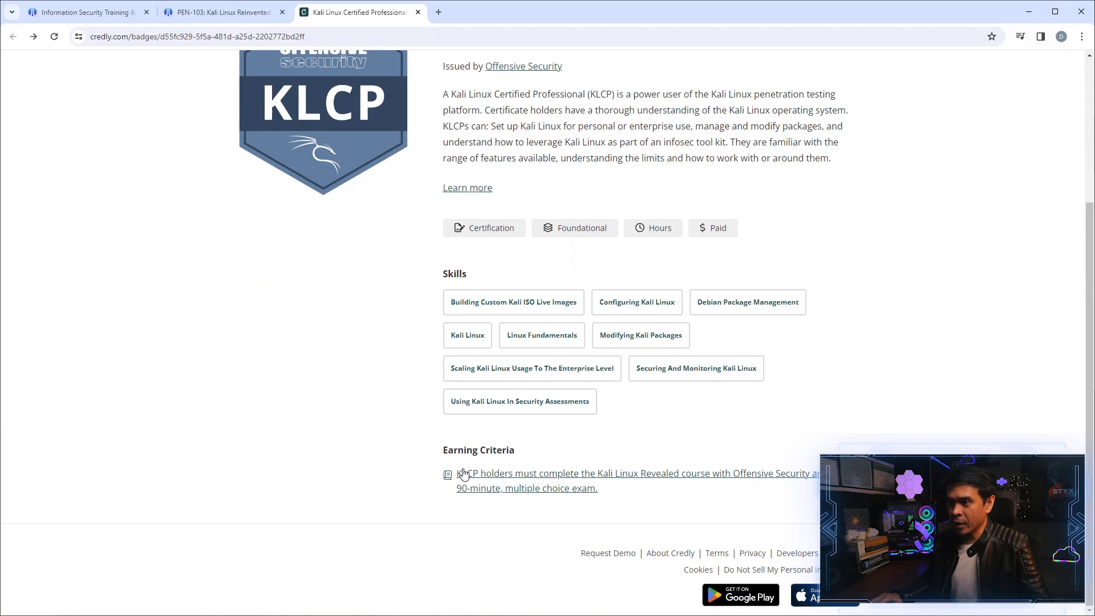
{"action": "mouse_move", "coordinate": [464, 478]}
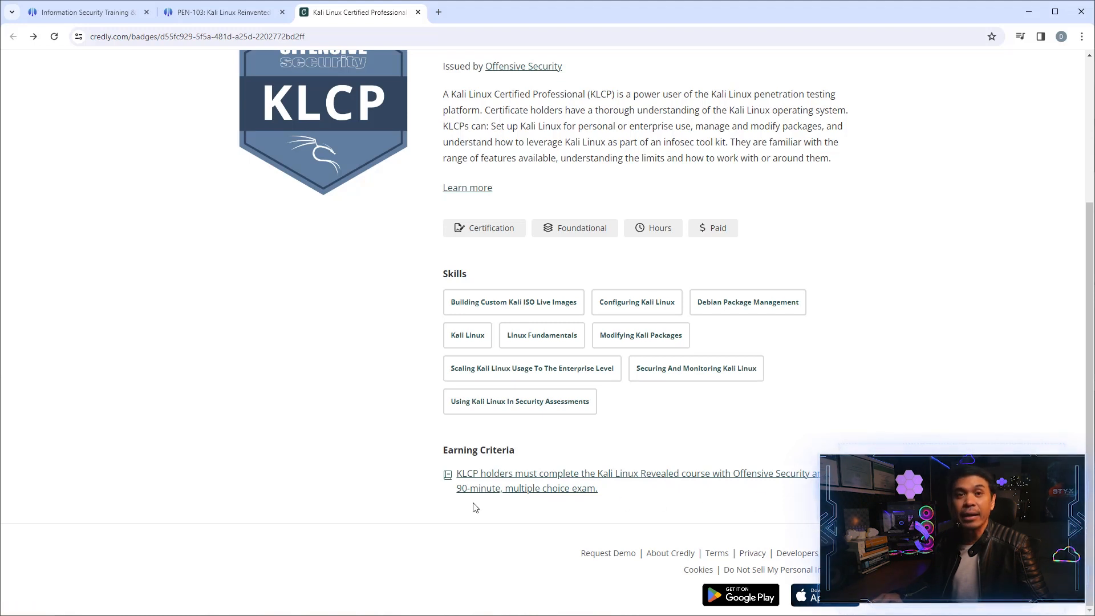
{"action": "mouse_move", "coordinate": [508, 529]}
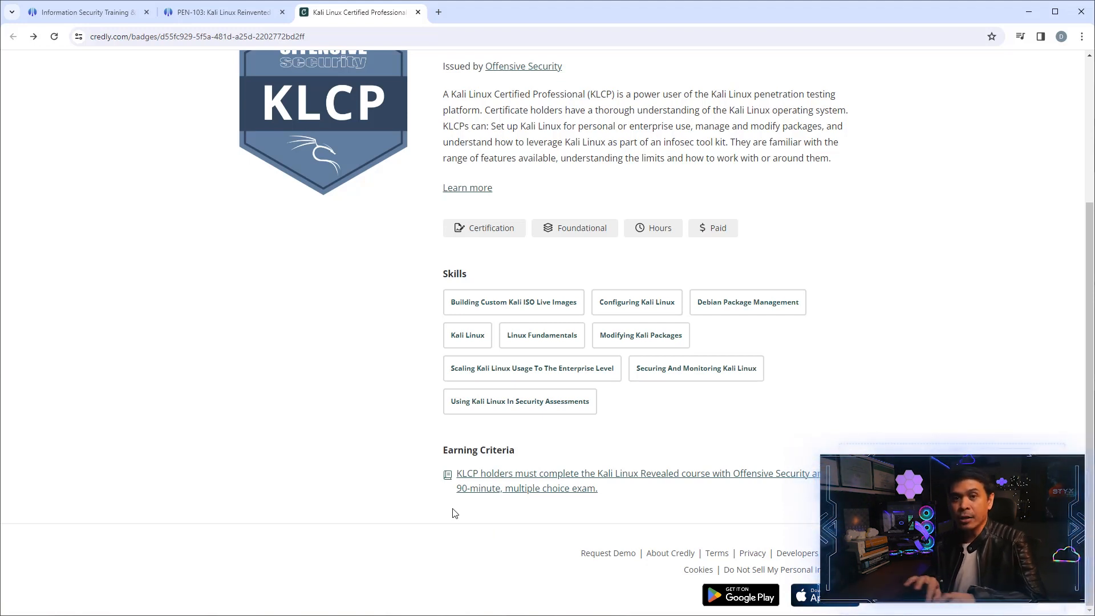
{"action": "mouse_move", "coordinate": [458, 497]}
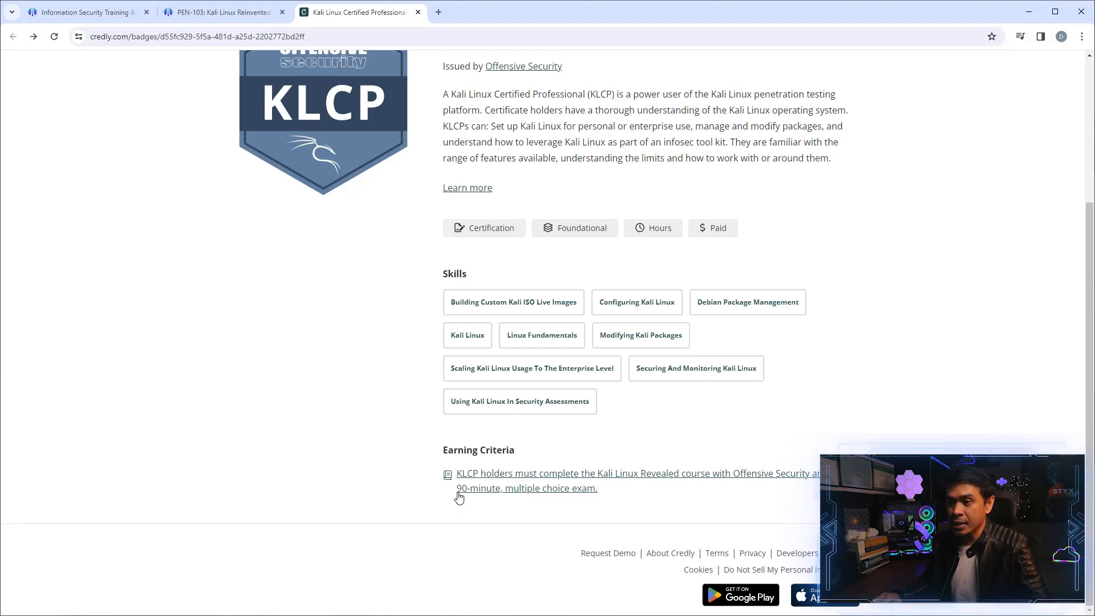
{"action": "mouse_move", "coordinate": [411, 504]}
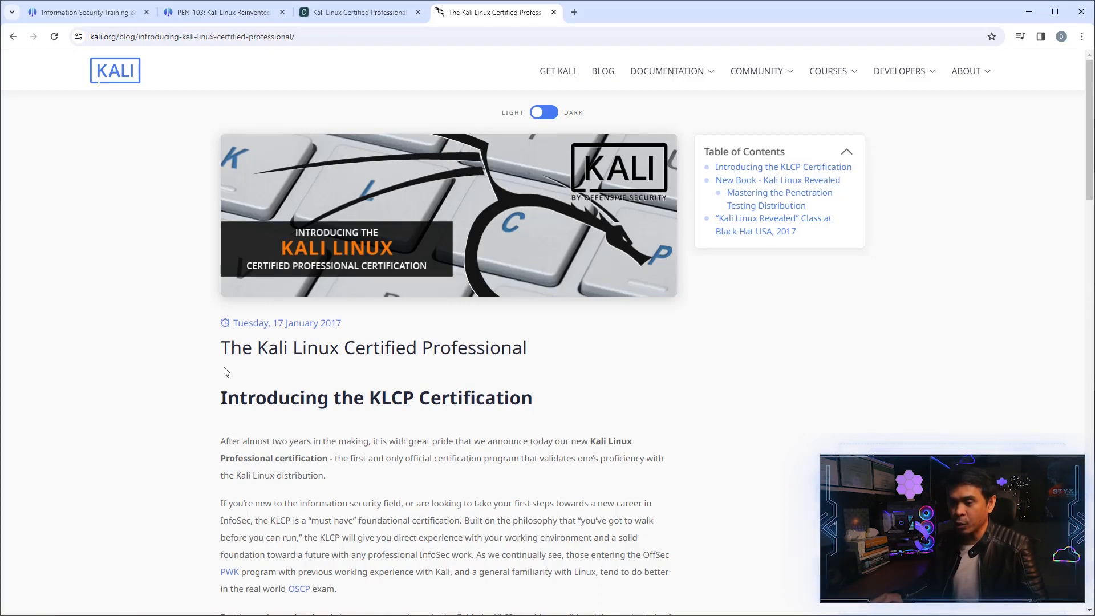
Scroll the 'Introducing the KLCP Certification' post down to the Kali Linux Revealed book
{"action": "scroll", "scroll_direction": "down", "scroll_amount": 3}
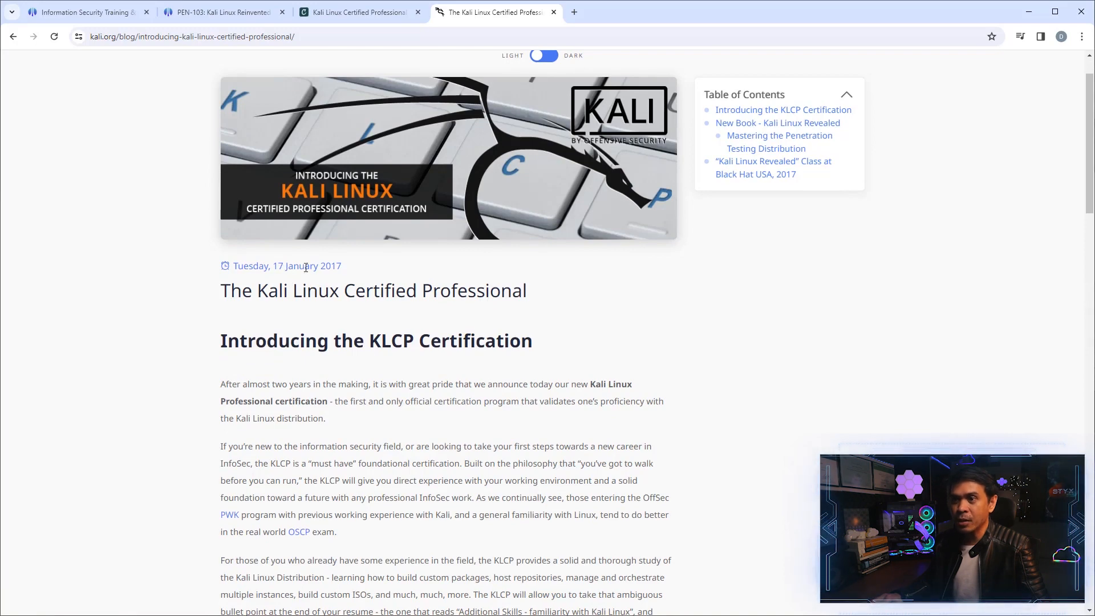
{"action": "mouse_move", "coordinate": [352, 323]}
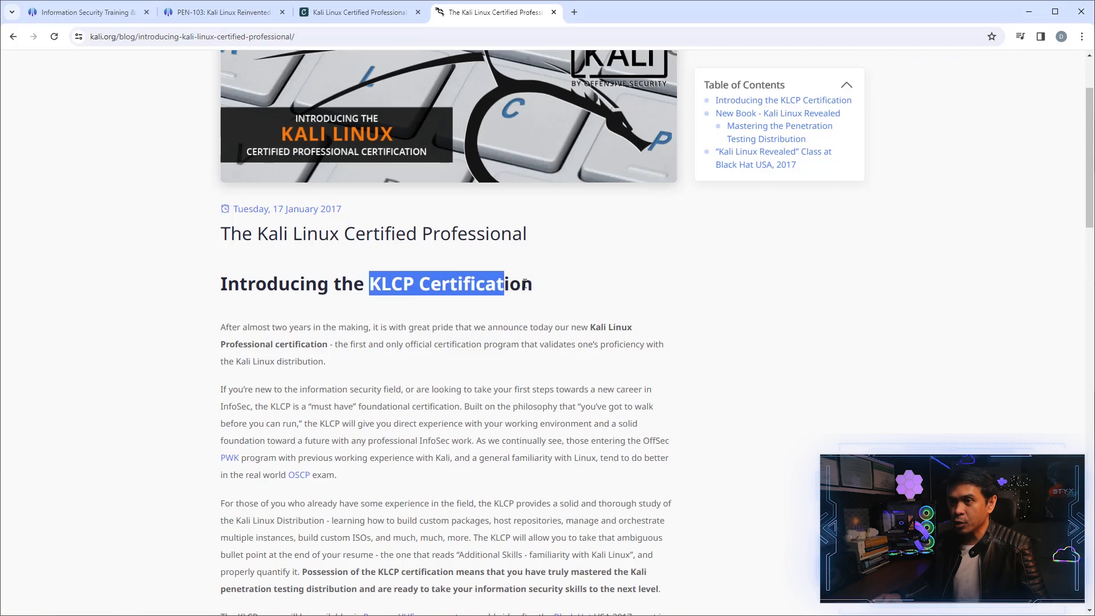
{"action": "scroll", "scroll_direction": "down", "scroll_amount": 3}
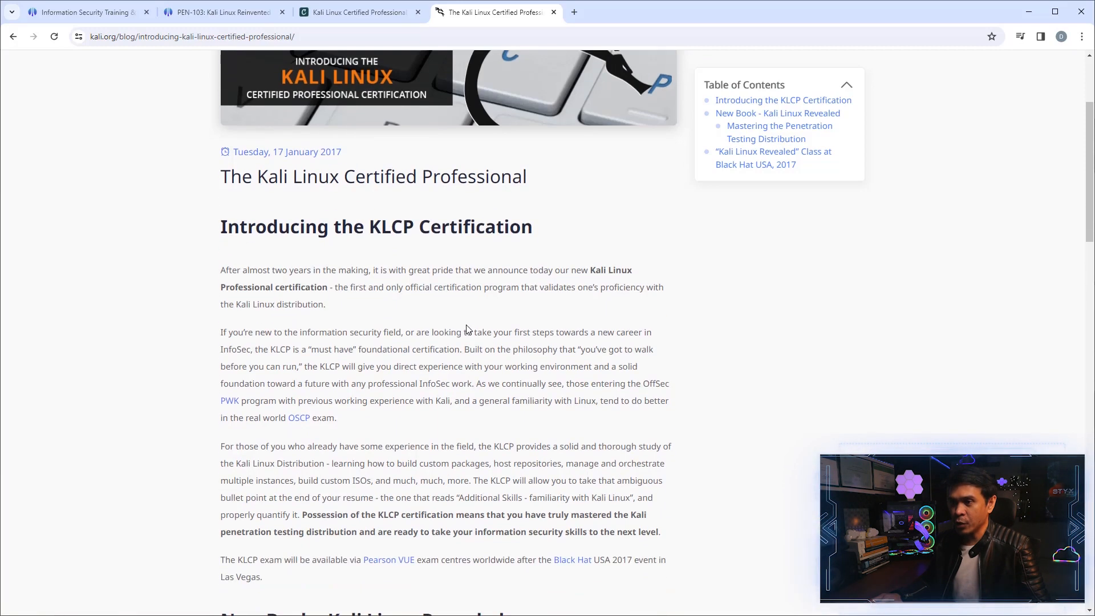
{"action": "scroll", "scroll_direction": "down", "scroll_amount": 3}
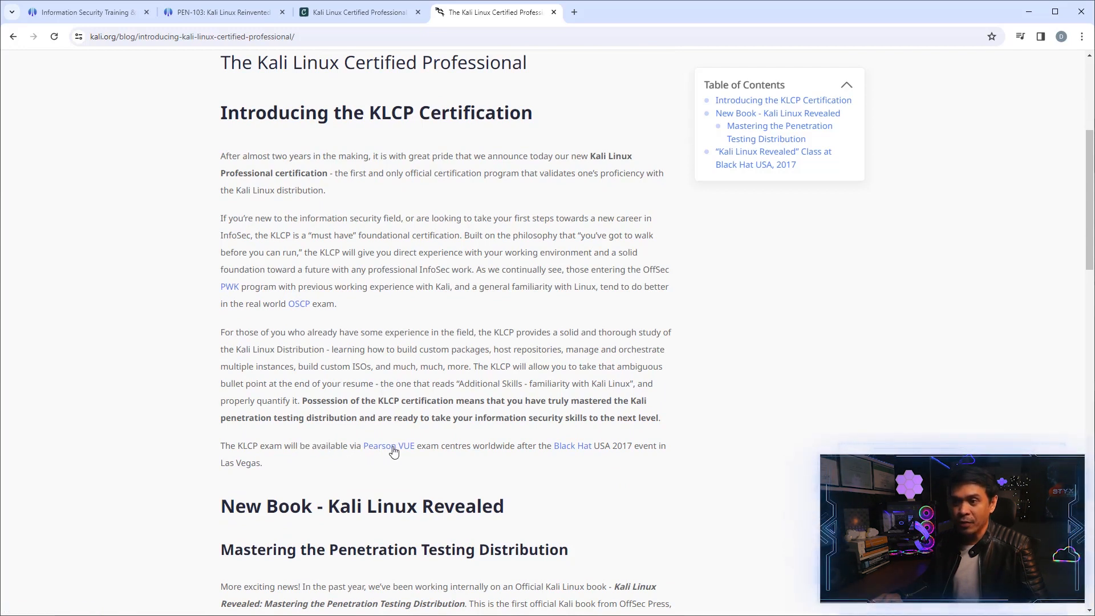
{"action": "mouse_move", "coordinate": [527, 450]}
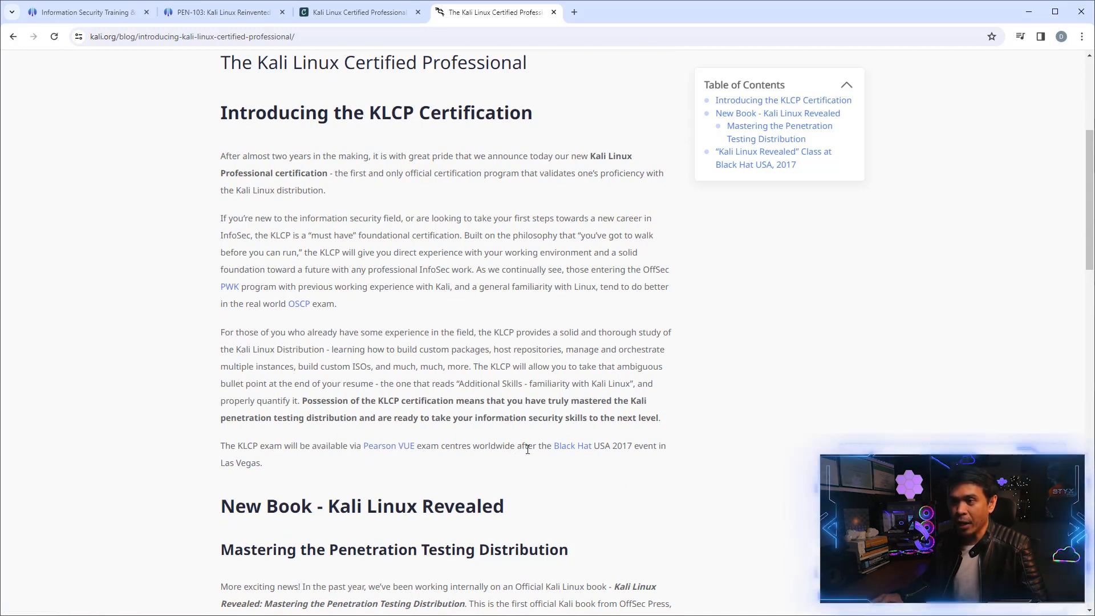
{"action": "mouse_move", "coordinate": [603, 446]}
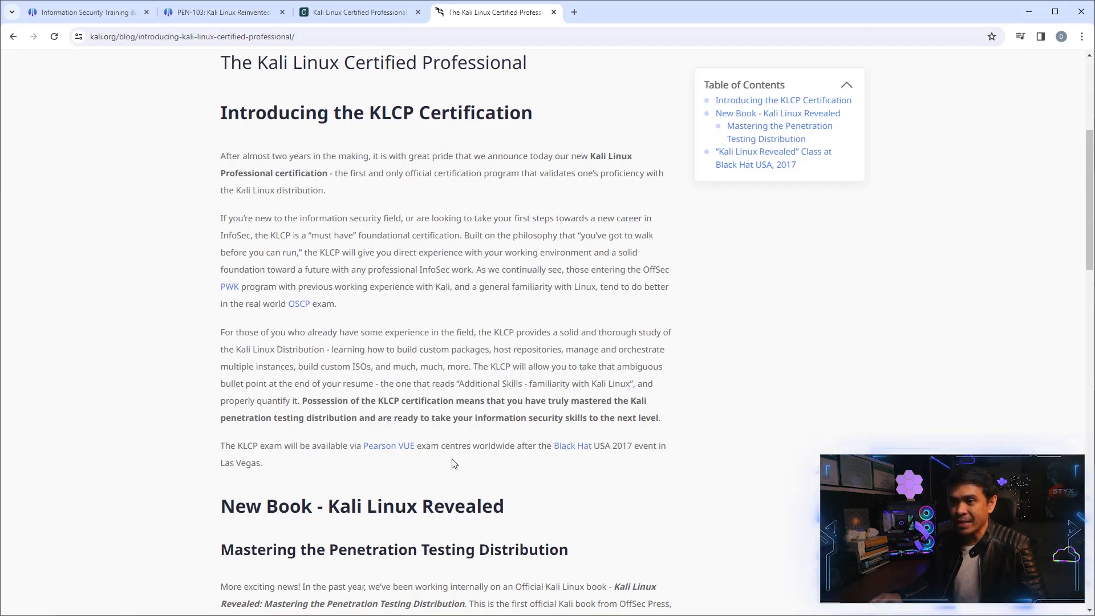
Scroll through the 'New Book' and 'Black Hat USA' sections of the KLCP post
{"action": "scroll", "scroll_direction": "down", "scroll_amount": 3}
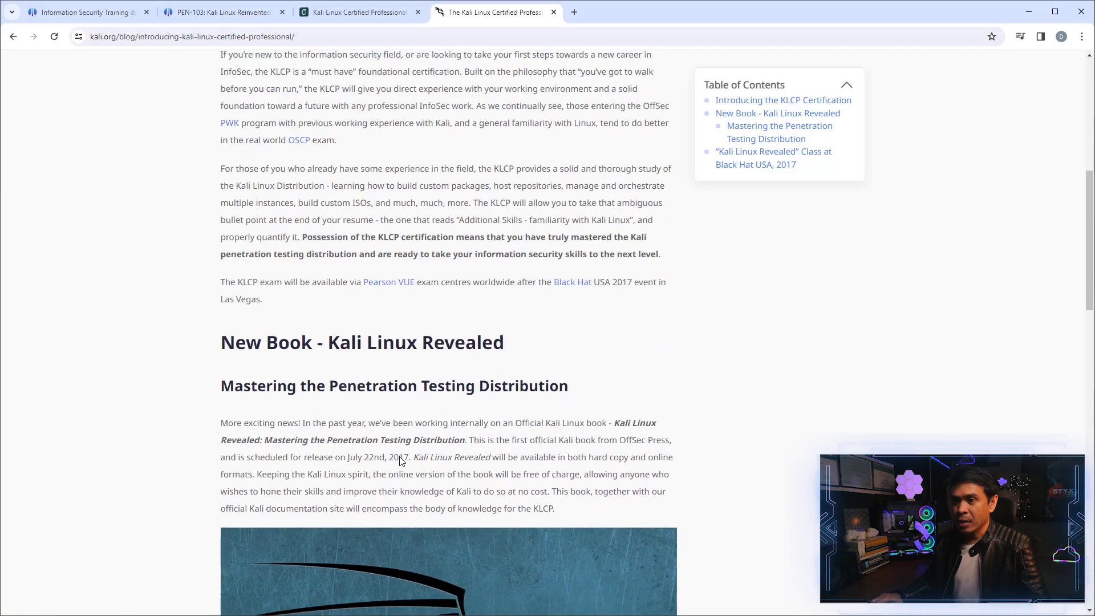
{"action": "scroll", "scroll_direction": "down", "scroll_amount": 3}
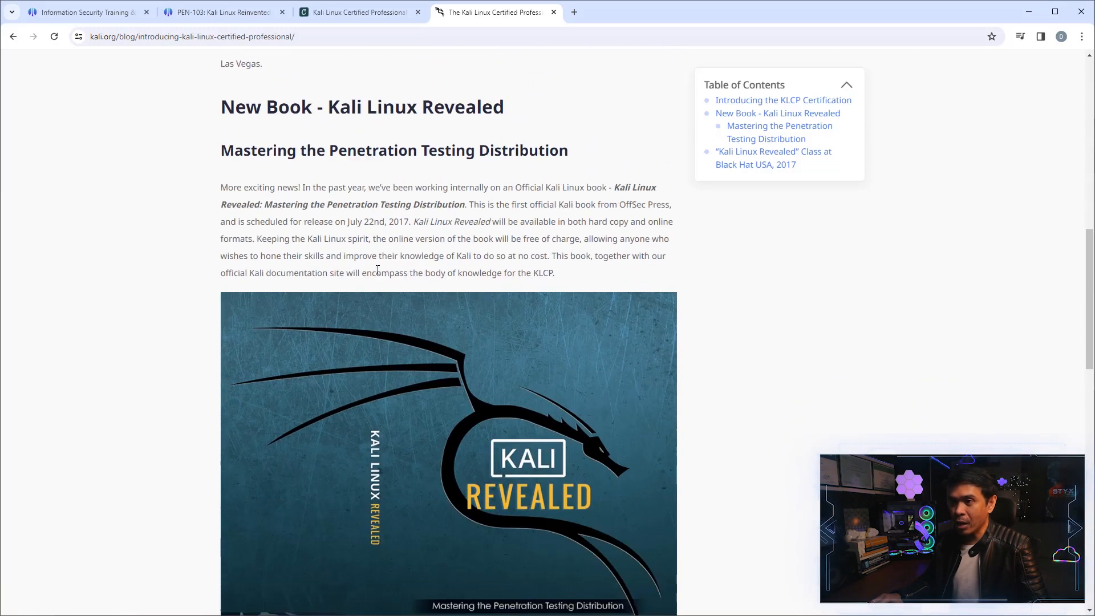
{"action": "scroll", "scroll_direction": "down", "scroll_amount": 3}
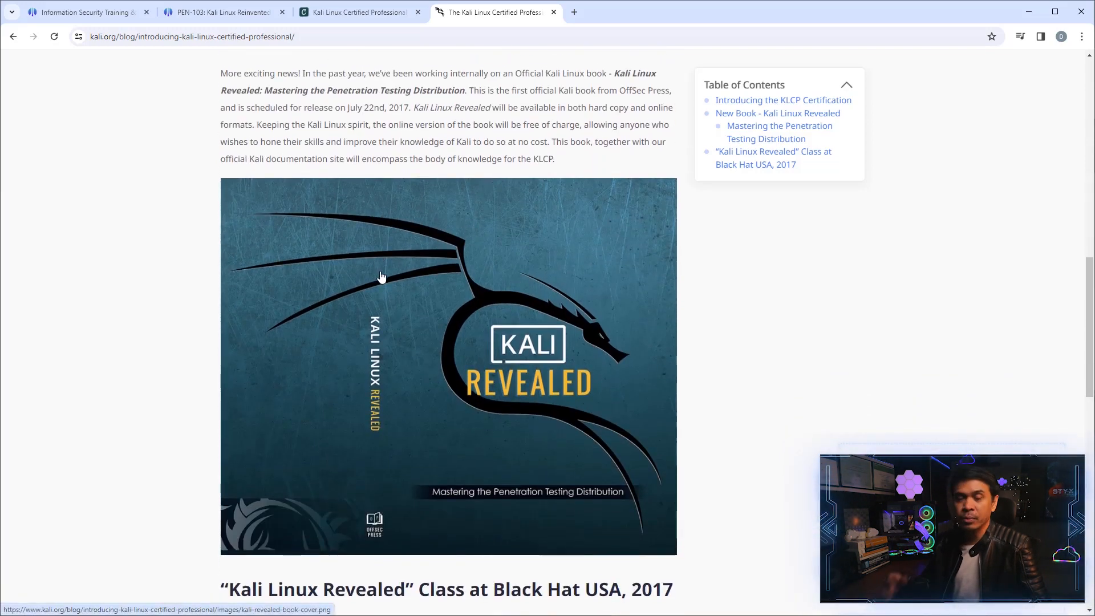
{"action": "scroll", "scroll_direction": "down", "scroll_amount": 3}
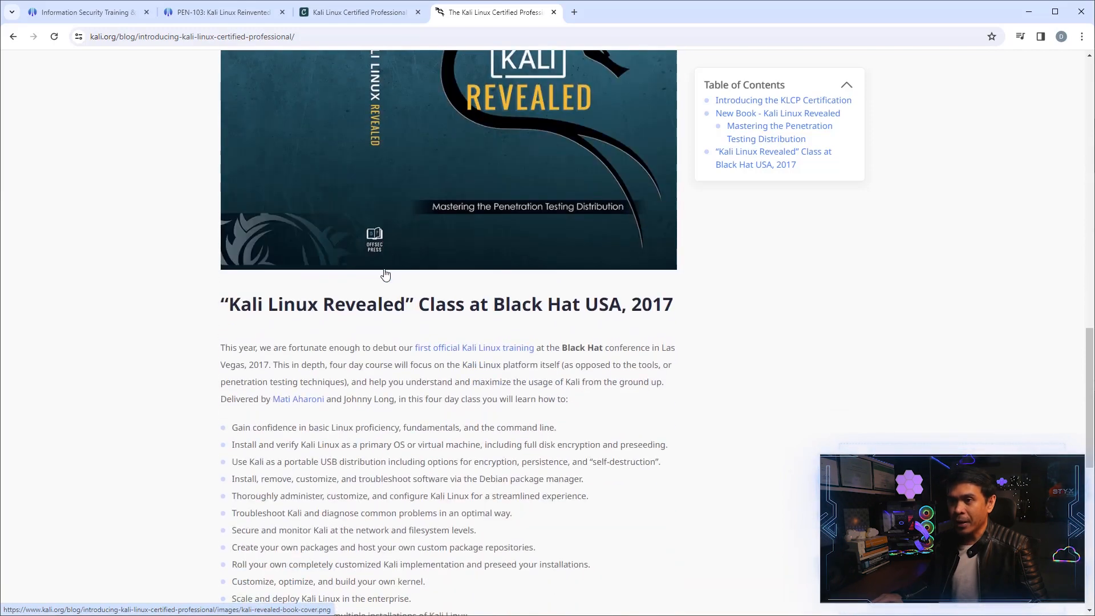
{"action": "scroll", "scroll_direction": "down", "scroll_amount": 3}
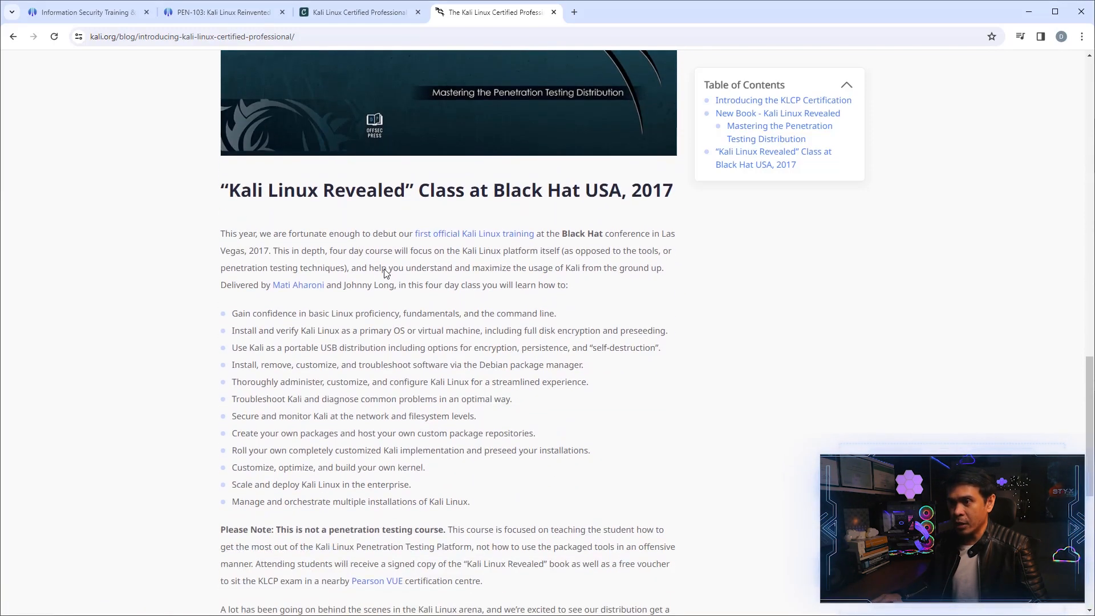
{"action": "scroll", "scroll_direction": "down", "scroll_amount": 3}
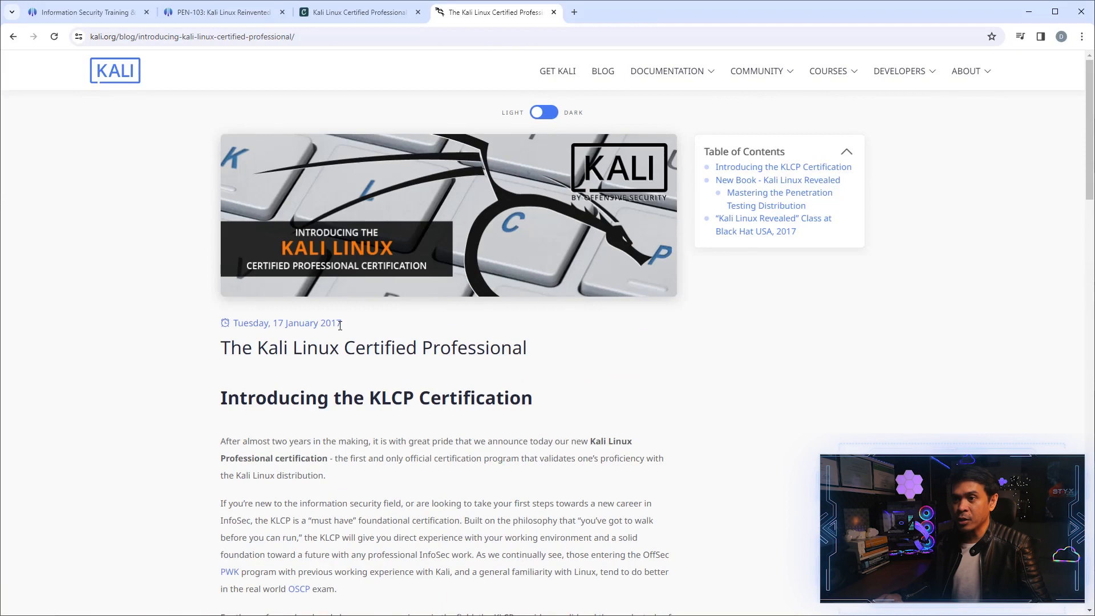
{"action": "mouse_move", "coordinate": [167, 334]}
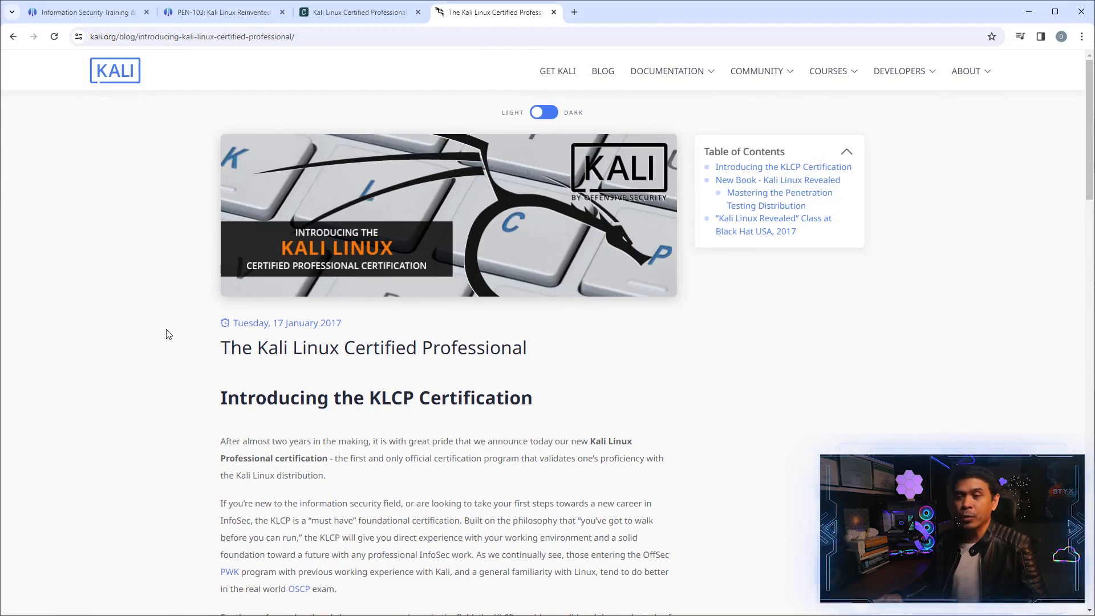